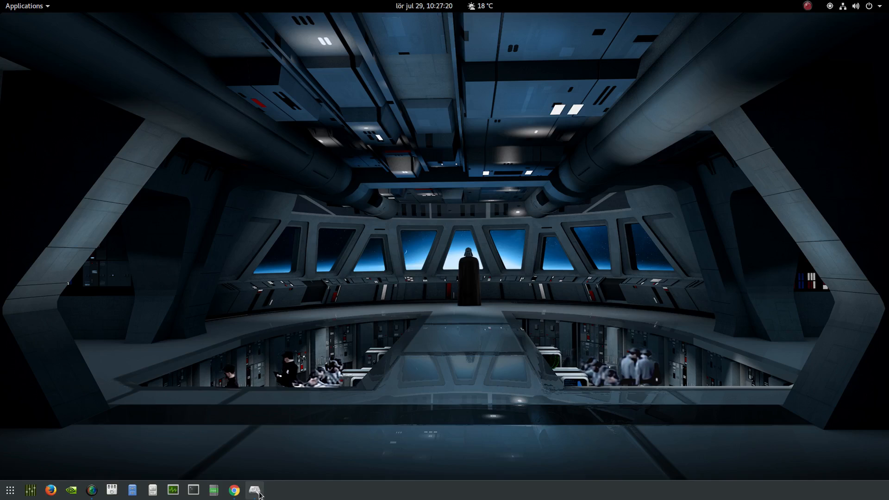
Launch Disks, inspect the 160 GB Intel disk's model, then return to the 256 GB NVMe disk
left_click(254, 490)
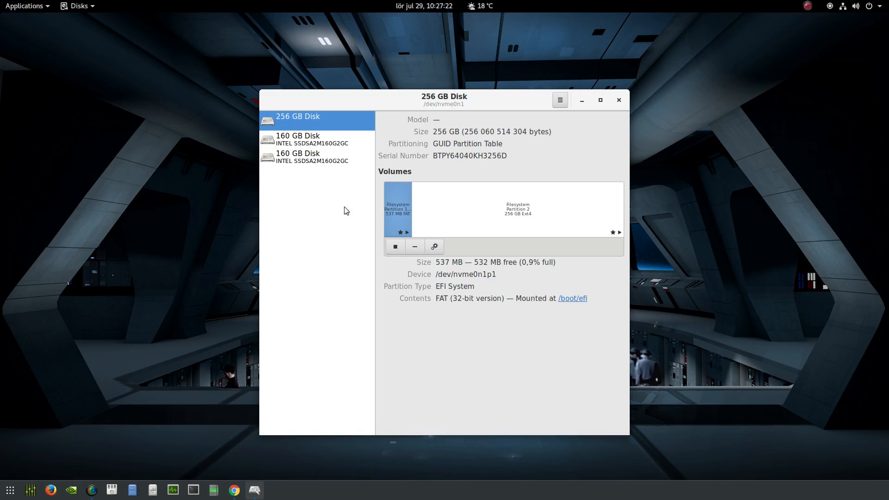
mouse_move(341, 124)
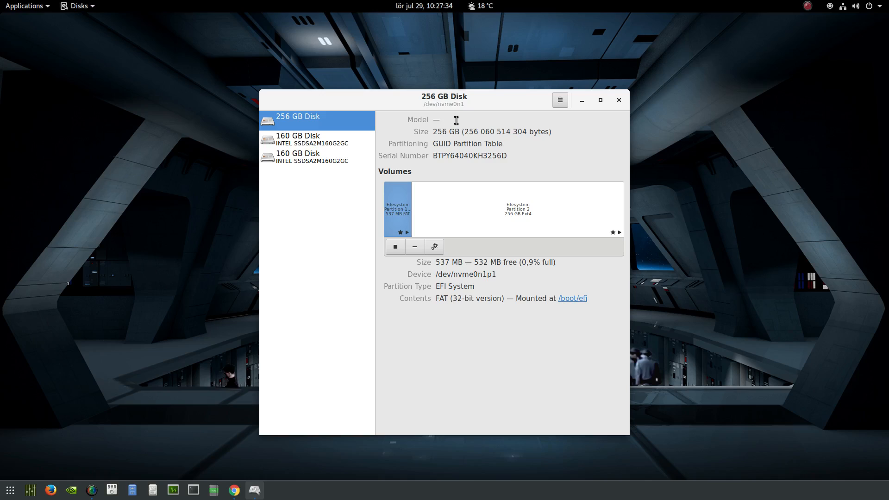
left_click(298, 139)
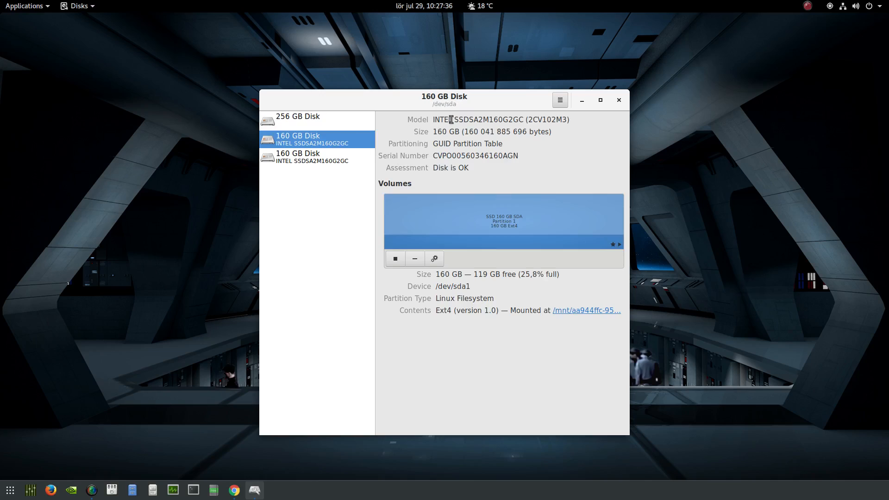
double_click(481, 119)
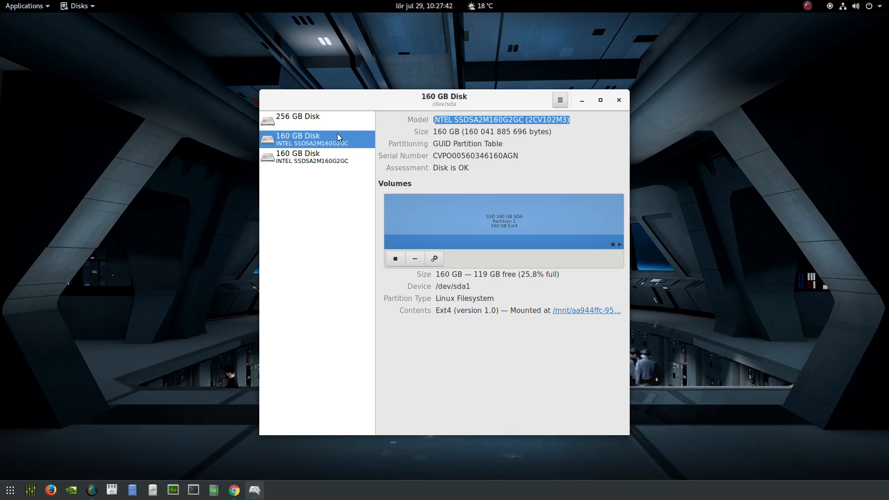
left_click(297, 121)
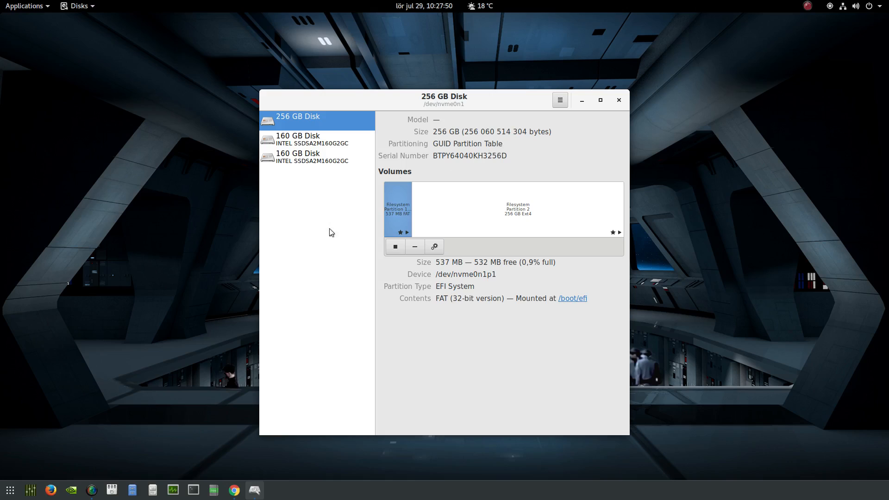
mouse_move(233, 490)
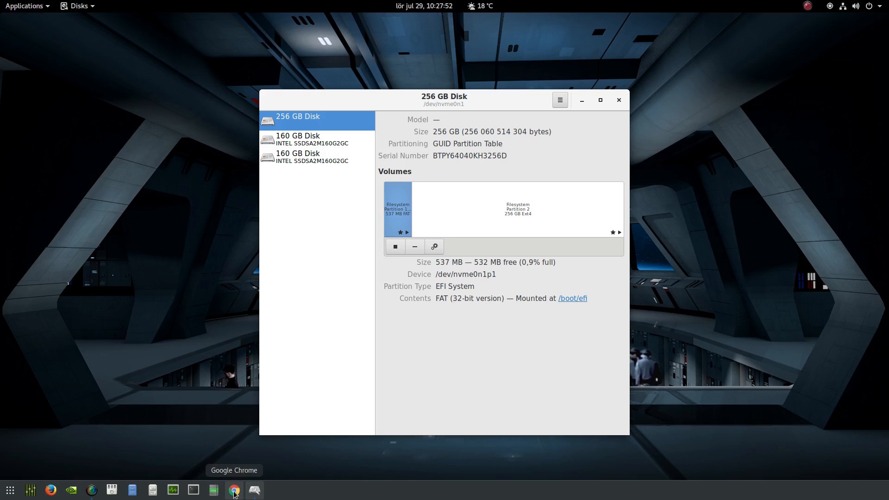
In Chrome, view Intel's 256 GB SSD 600p technical specifications and scroll through them
left_click(234, 490)
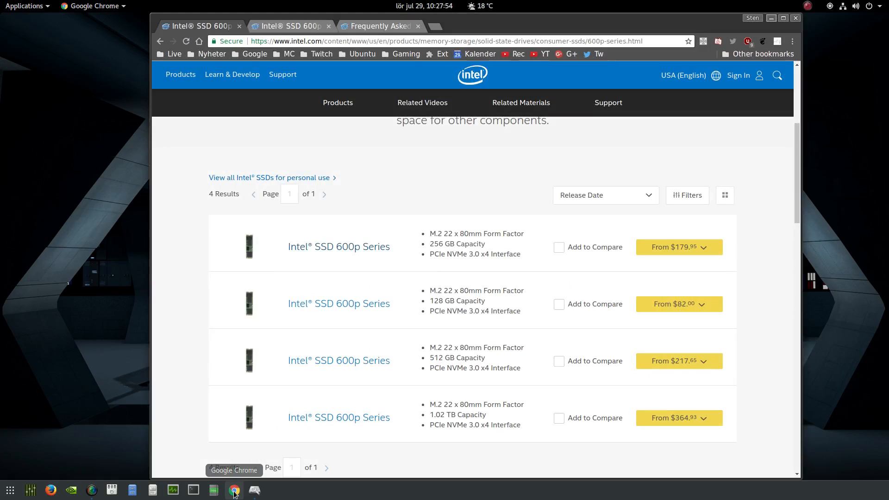
mouse_move(235, 482)
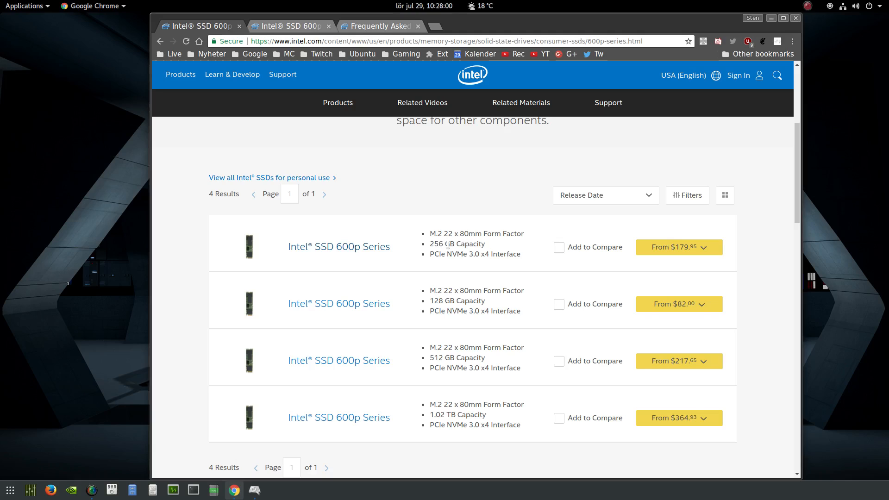
left_click(339, 246)
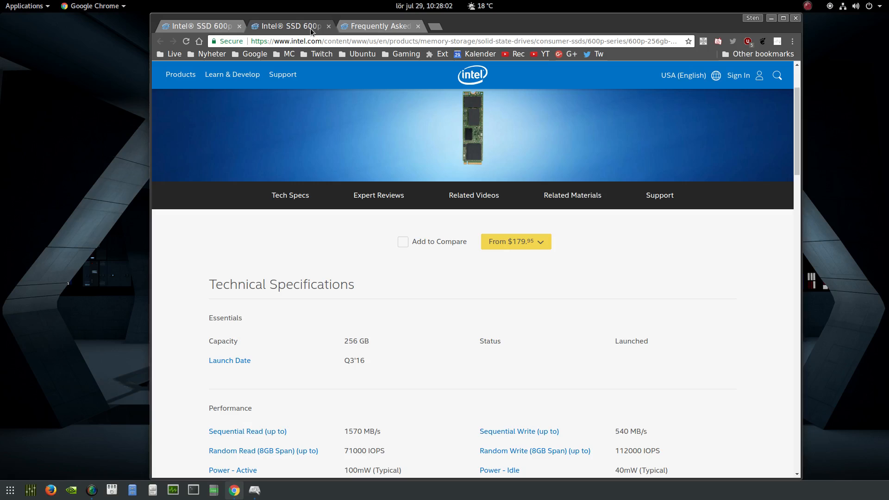
scroll("down", 3)
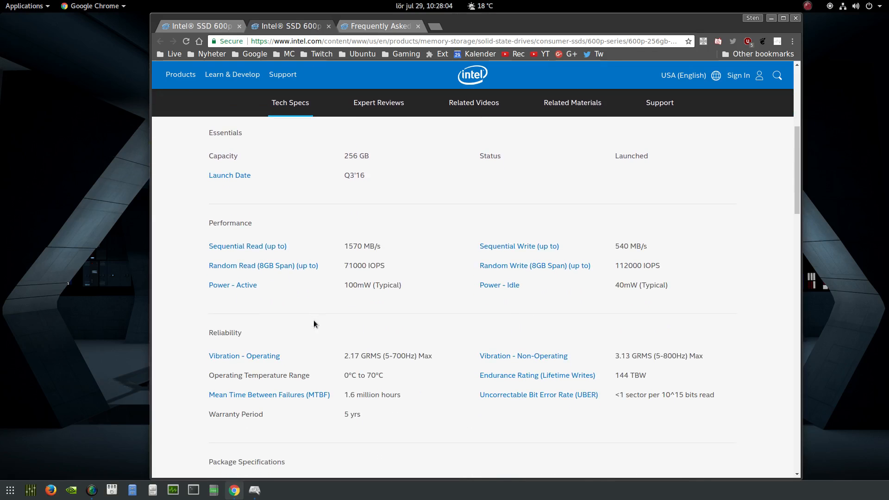
mouse_move(368, 248)
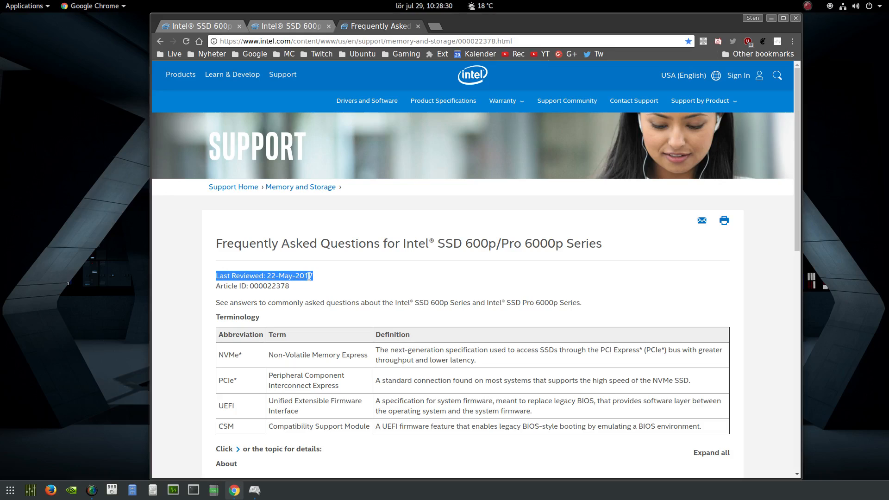
Check today's date, then expand the FAQ answer 'Is Linux* a supported operating system?'
left_click(424, 6)
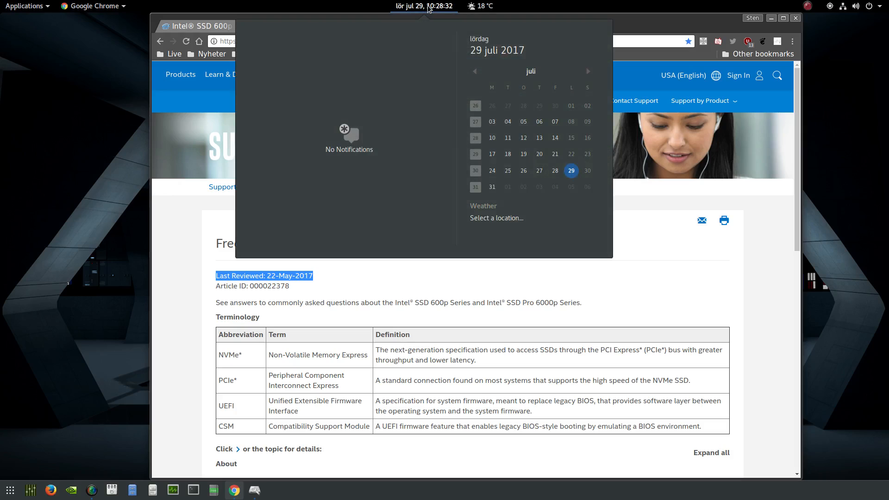
mouse_move(476, 56)
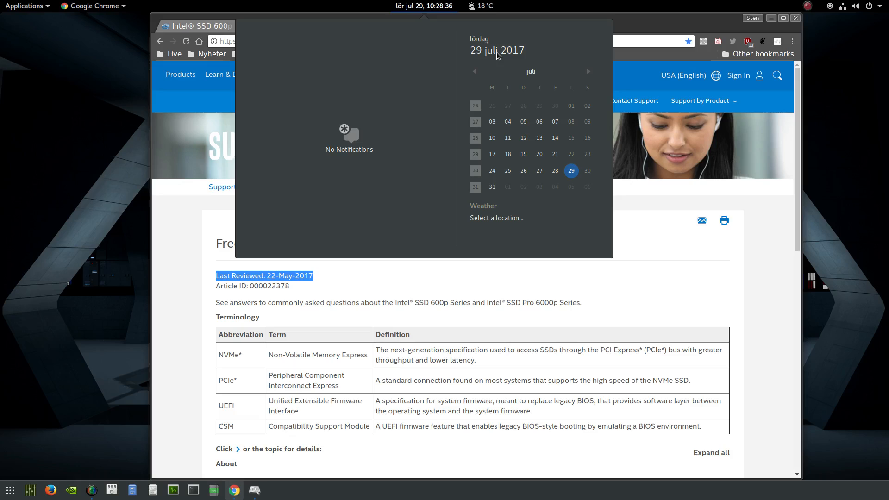
left_click(425, 7)
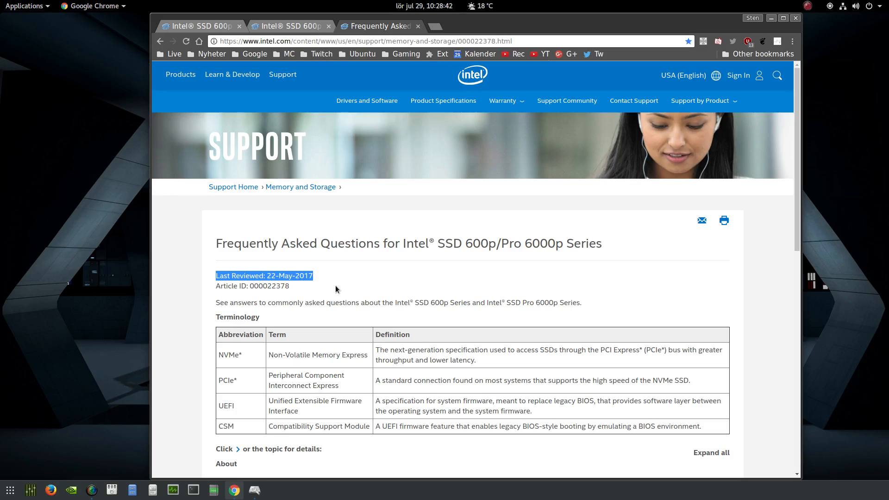
scroll("down", 3)
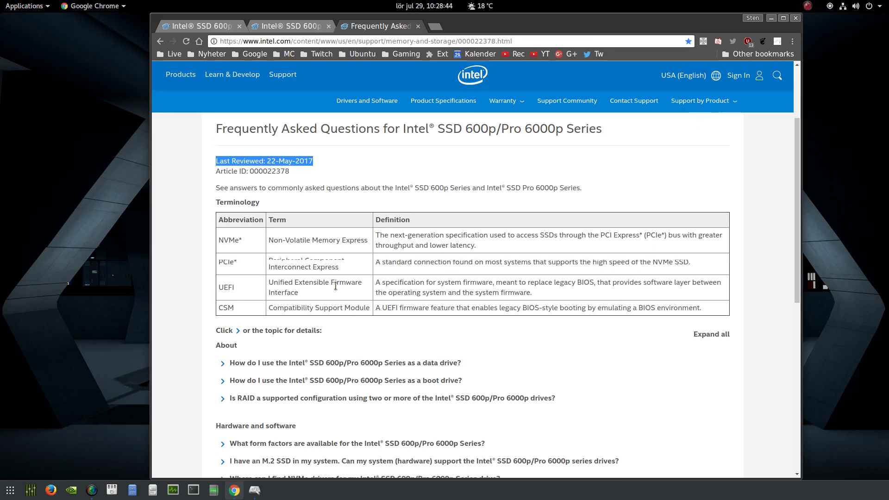
scroll("down", 3)
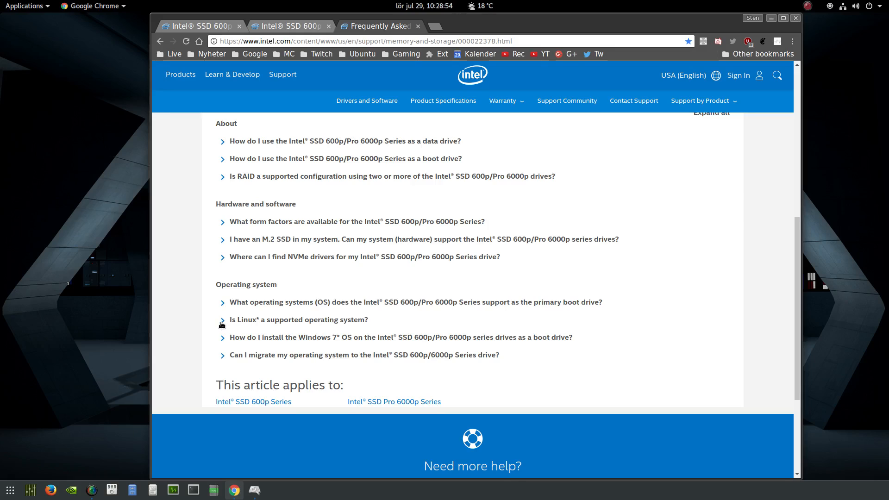
left_click(299, 320)
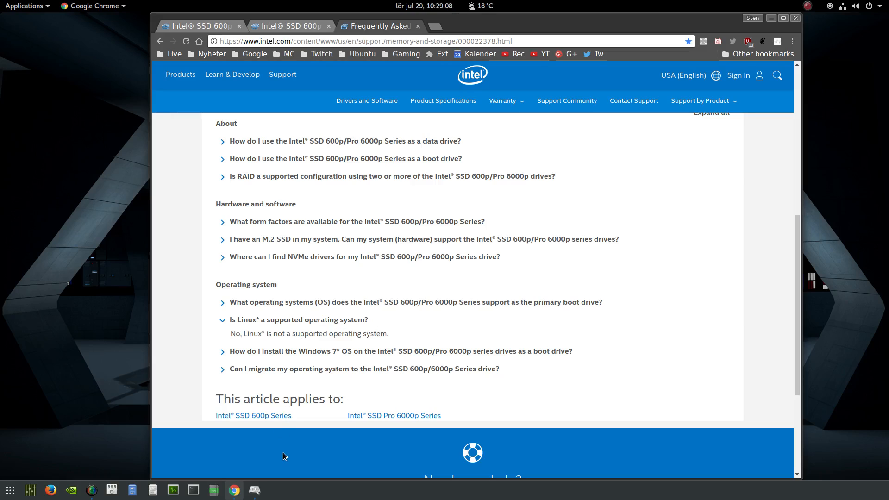
mouse_move(758, 34)
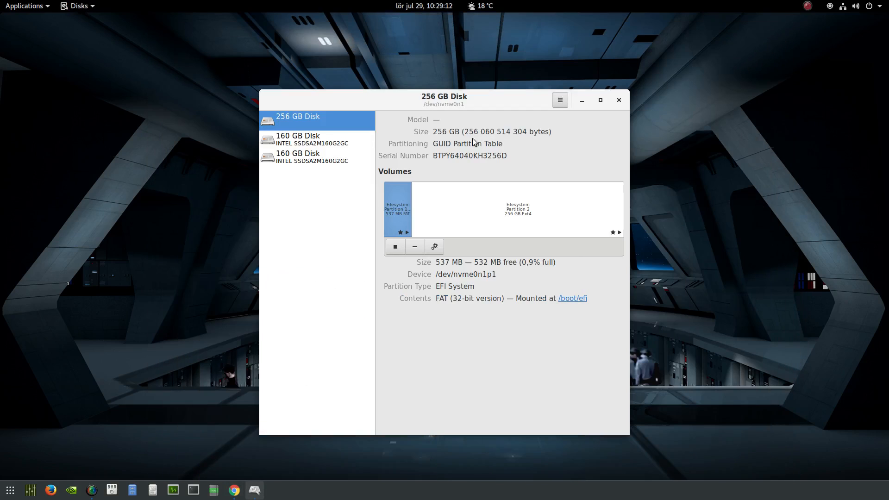
mouse_move(464, 121)
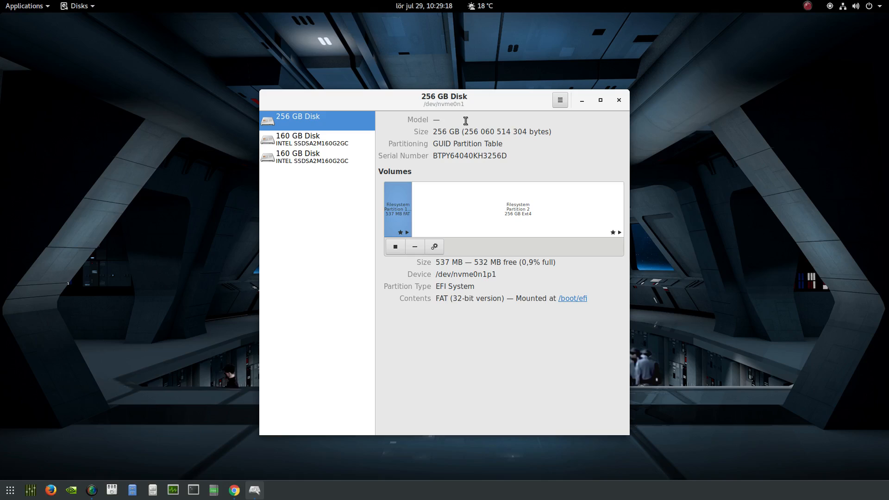
mouse_move(341, 253)
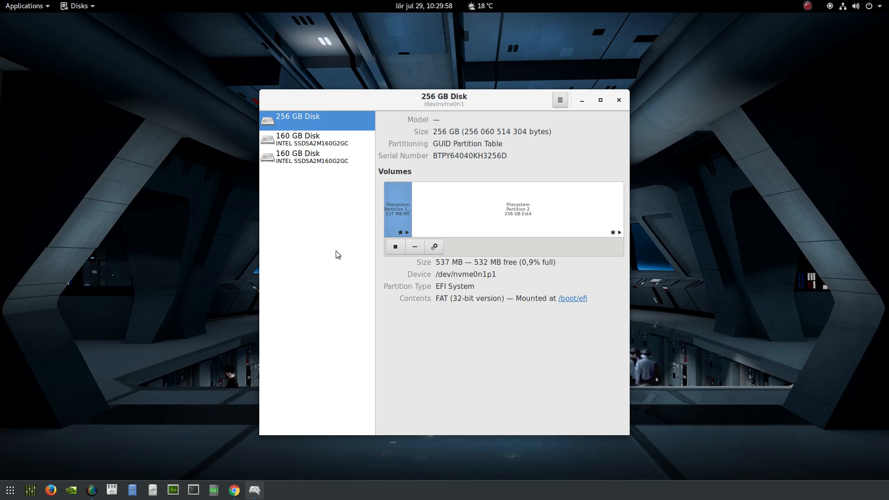
mouse_move(222, 356)
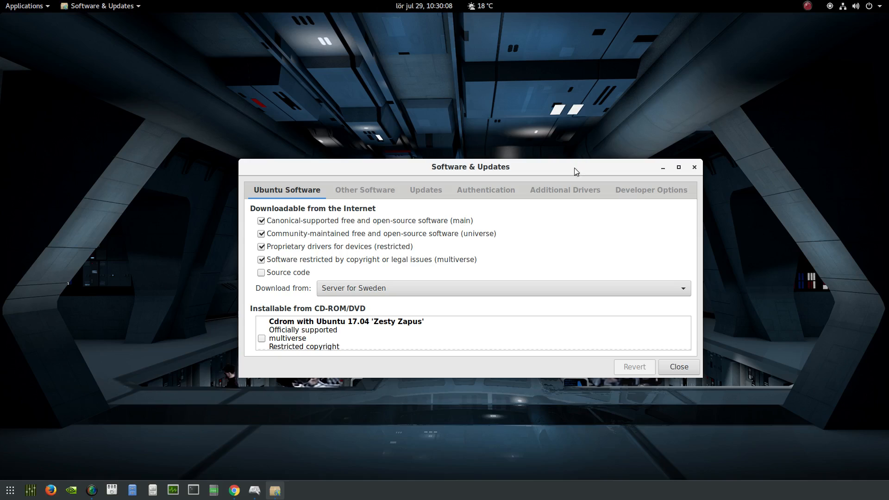
Review the Additional Drivers list, then show the Other Software sources list
left_click(564, 190)
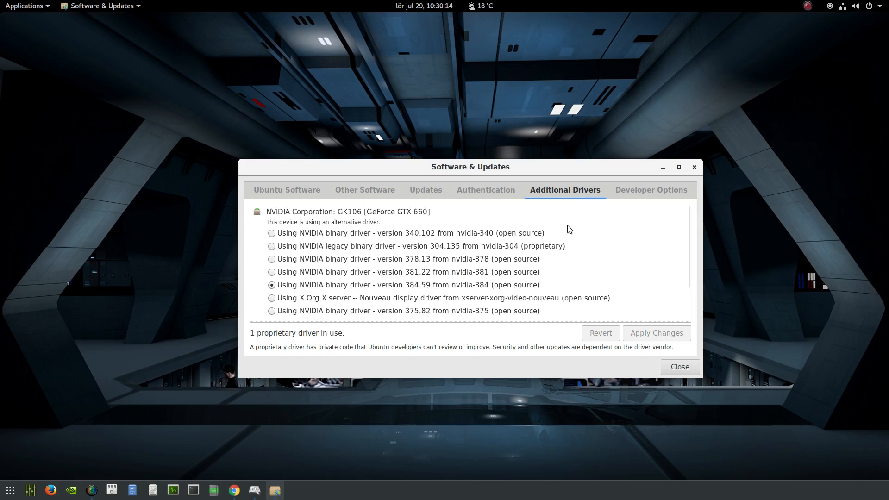
mouse_move(417, 290)
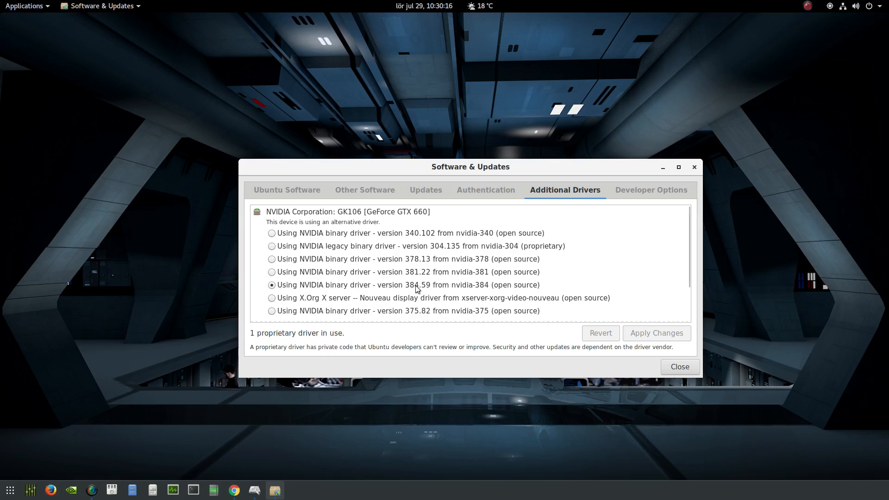
mouse_move(615, 268)
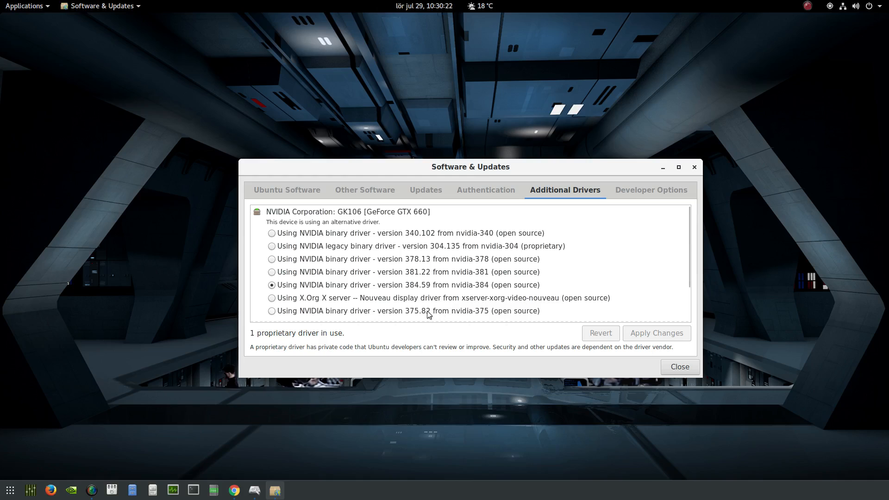
mouse_move(588, 297)
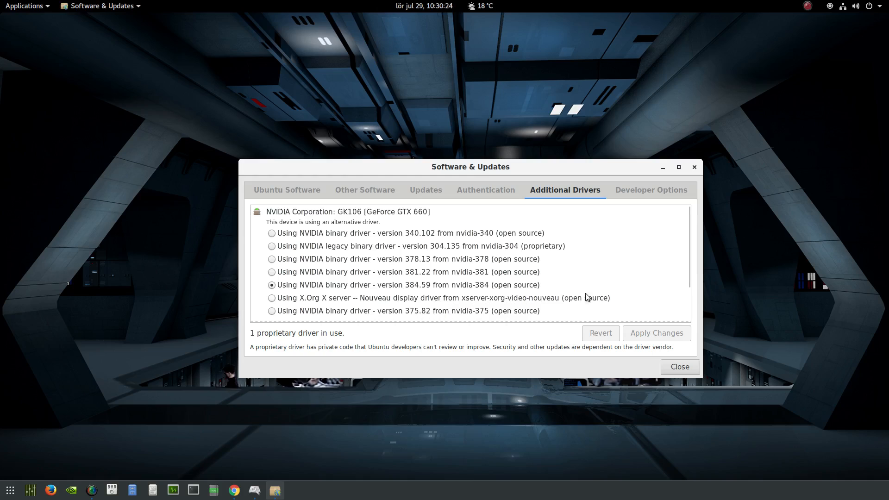
mouse_move(360, 392)
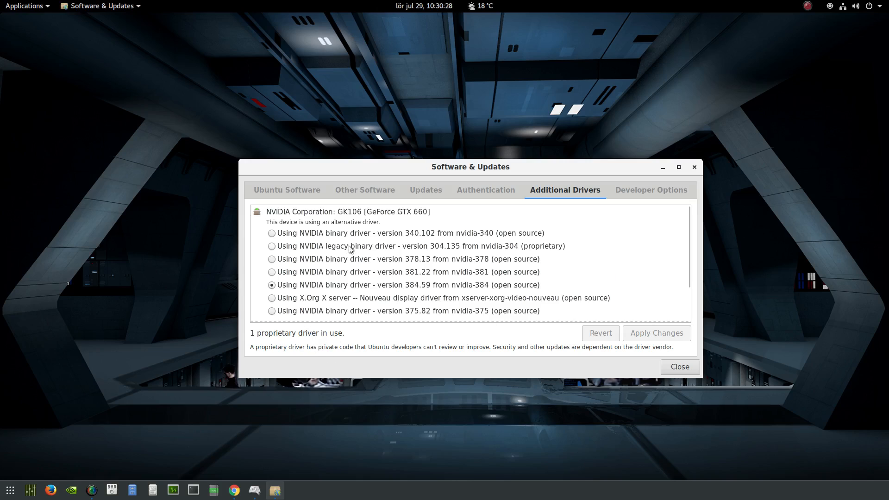
left_click(365, 190)
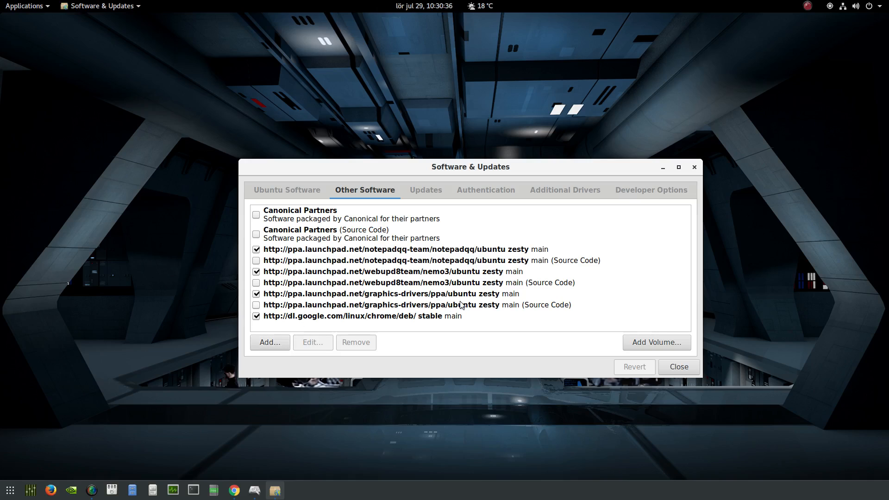
mouse_move(482, 300)
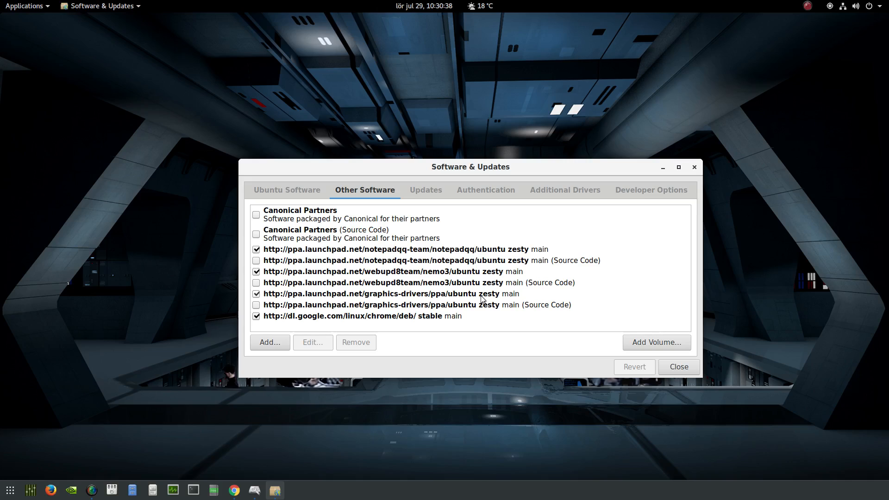
mouse_move(570, 196)
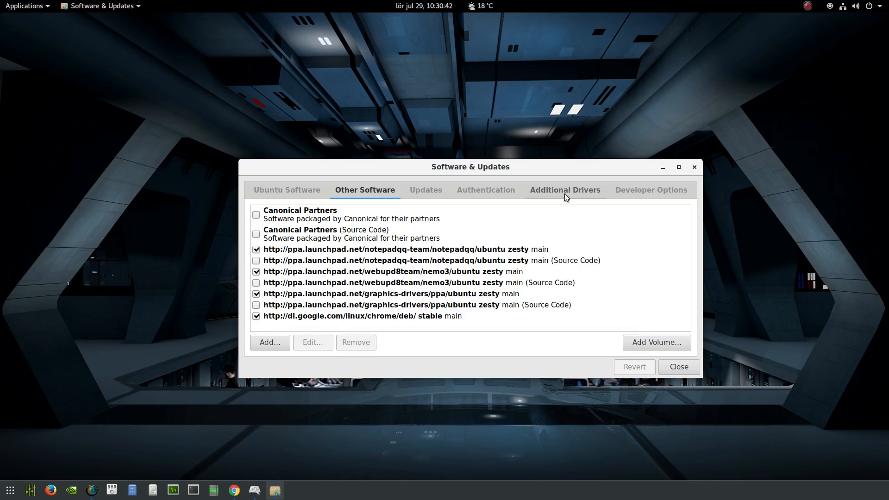
Enter 'ppa:graphics-drivers' as a new source, dismiss the dialog, and return to Additional Drivers with 384.59 selected
left_click(269, 341)
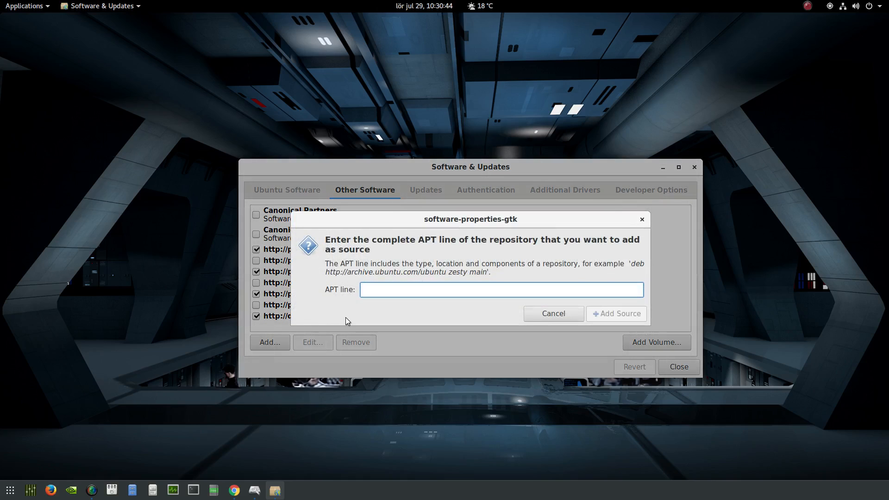
type("ppa")
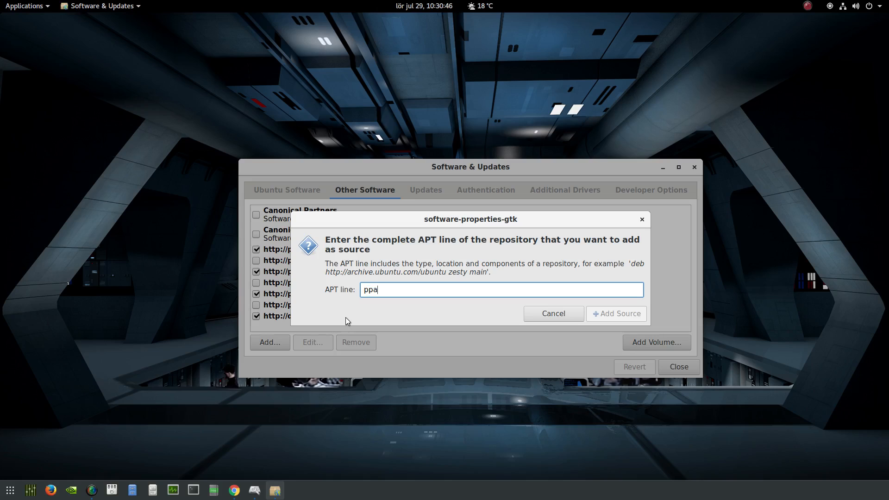
type(":gra")
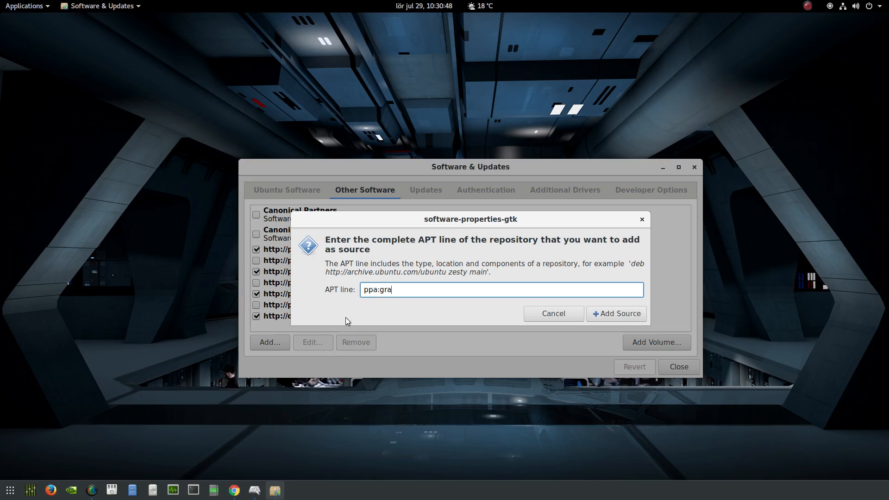
type("phics")
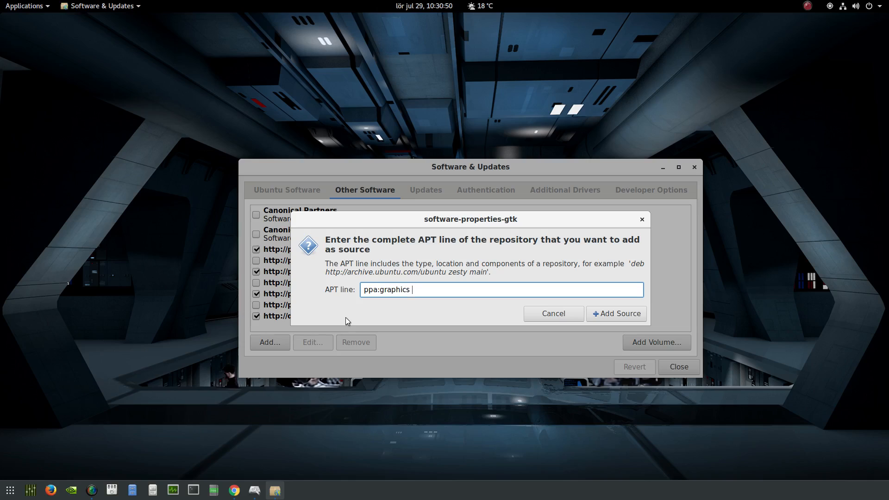
type("-driver")
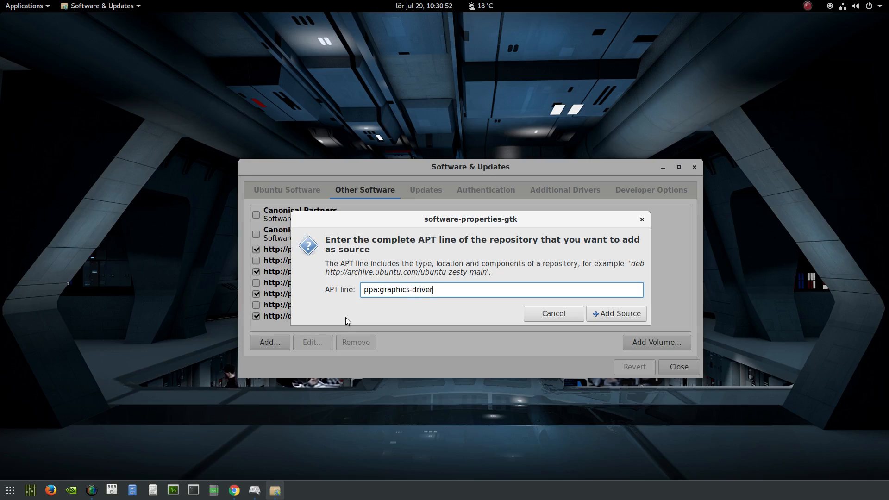
type("s")
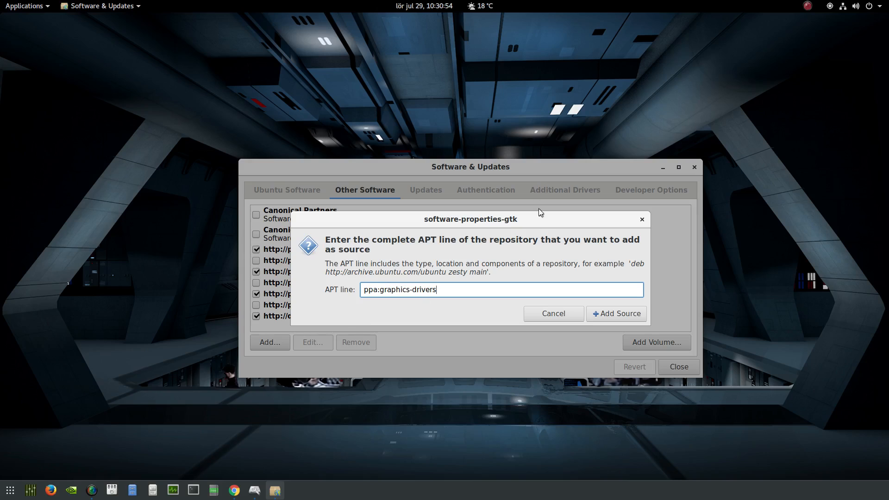
left_click(616, 314)
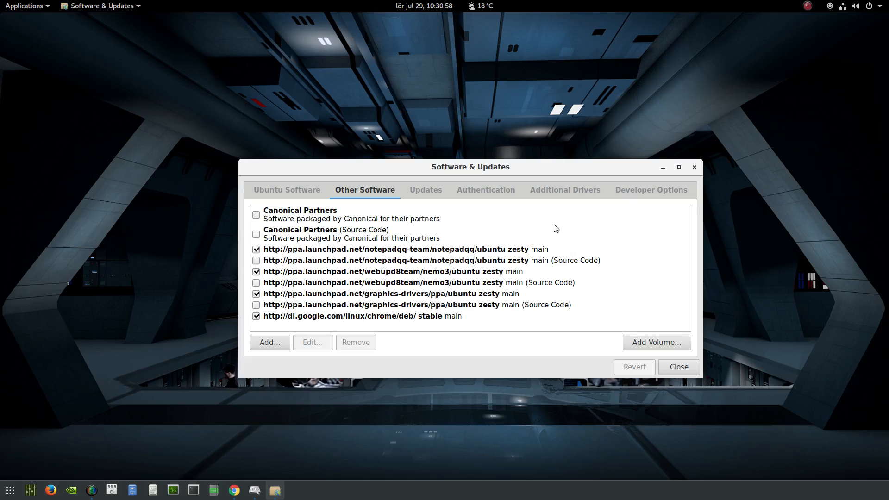
left_click(565, 190)
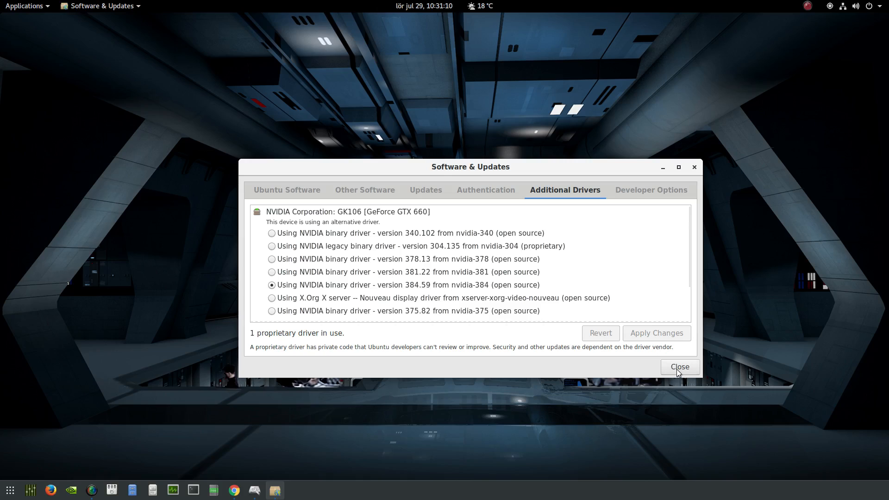
Close Software & Updates and relaunch Disks on the 256 GB NVMe disk
left_click(678, 367)
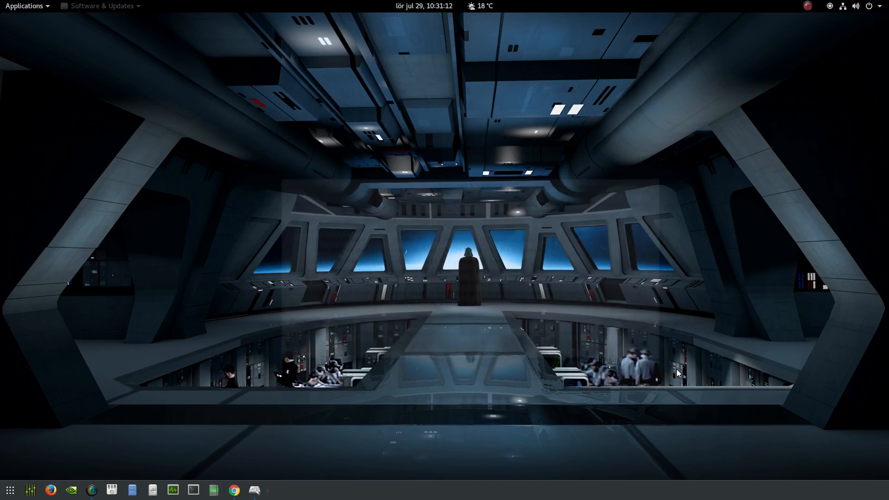
left_click(253, 490)
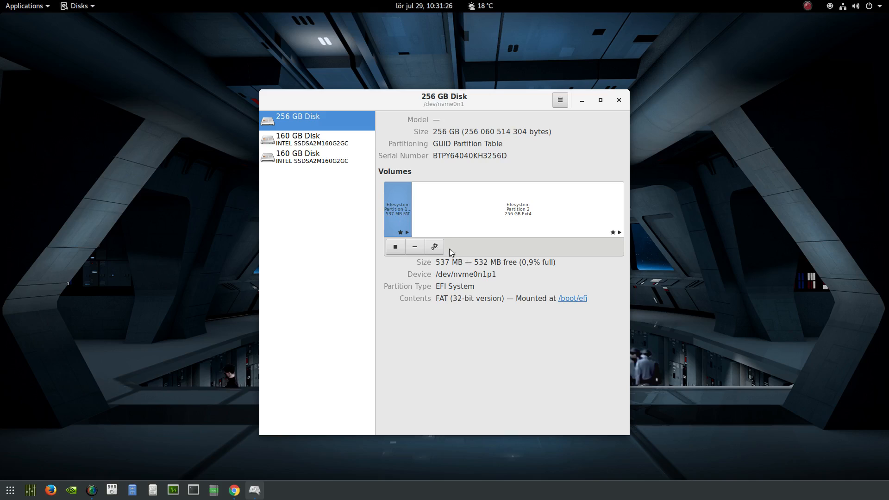
Run Benchmark Disk on the 256 GB disk with defaults, authenticate, and dismiss the unmount error
left_click(559, 100)
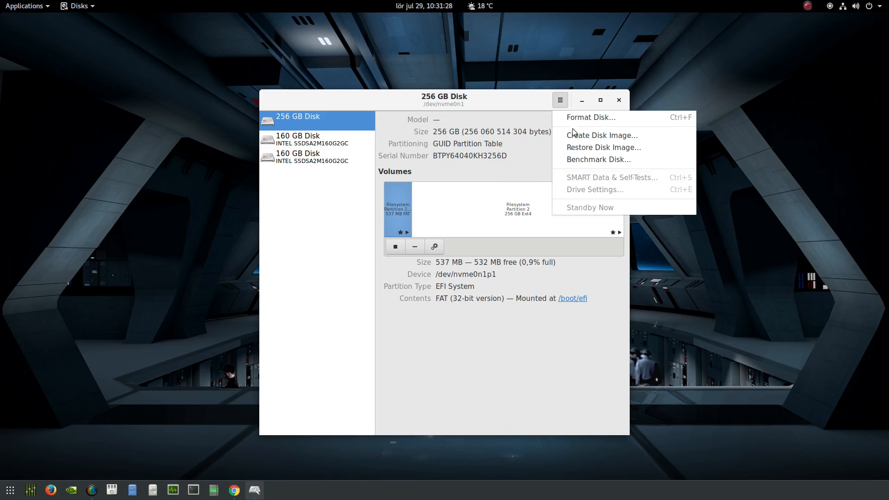
left_click(597, 160)
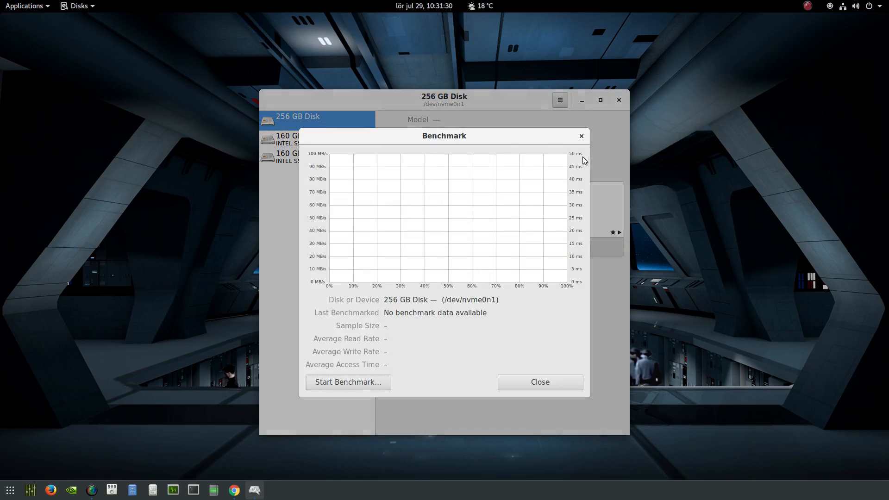
left_click(347, 382)
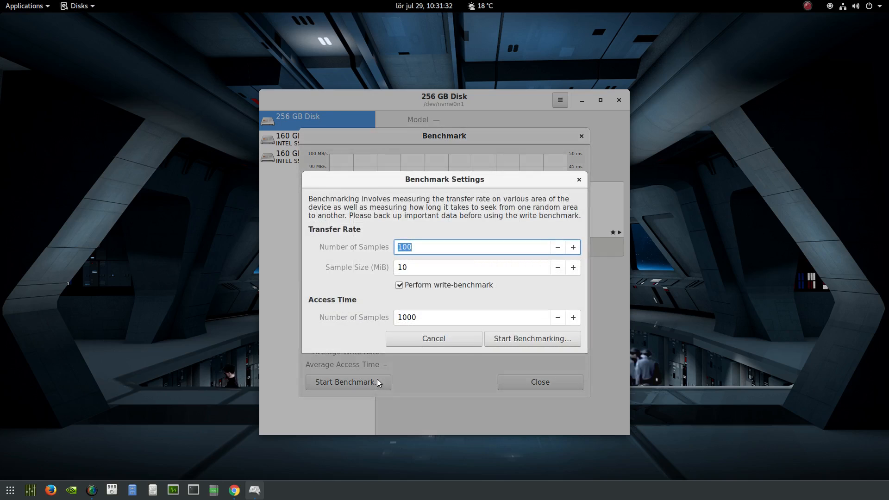
left_click(531, 339)
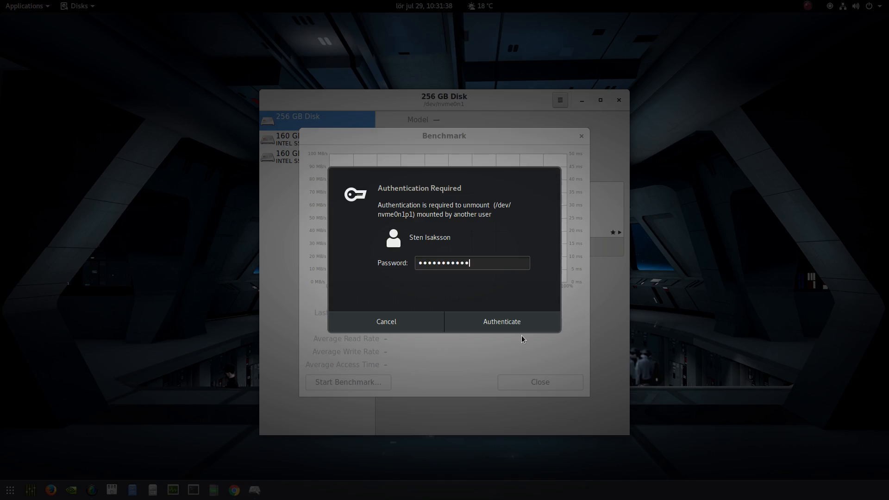
left_click(501, 321)
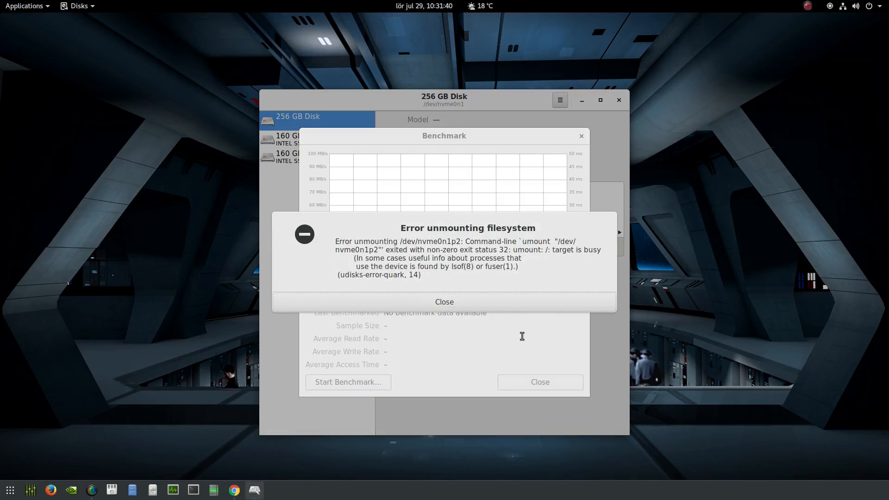
mouse_move(495, 306)
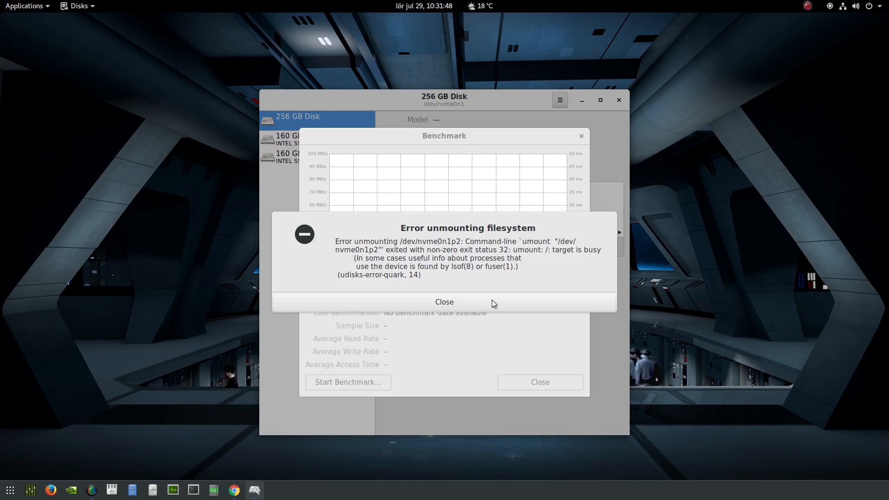
left_click(444, 301)
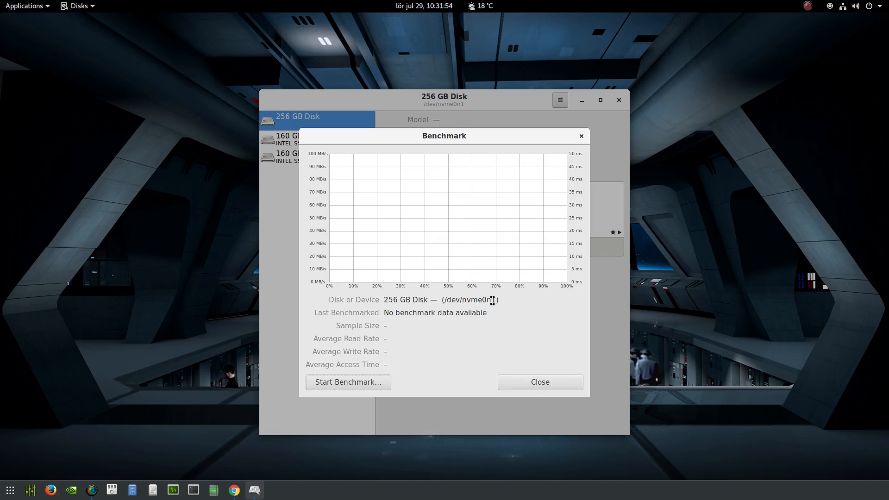
double_click(479, 299)
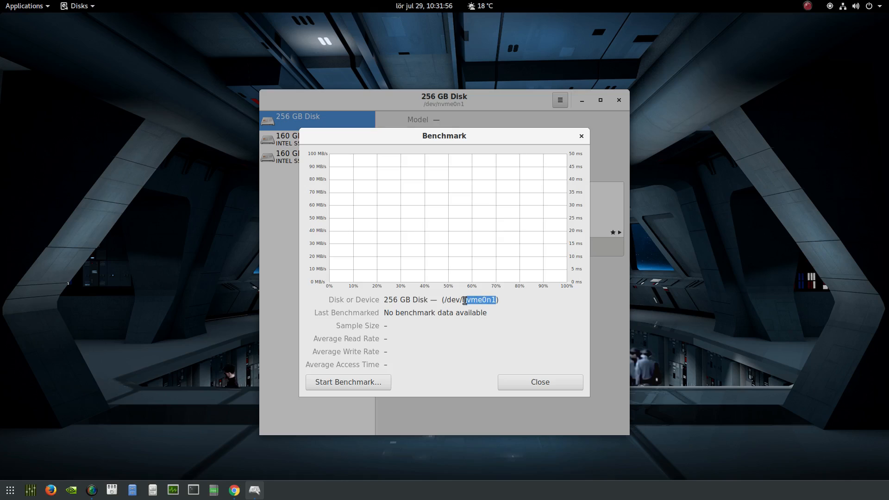
Close the benchmark window, review the EFI and ext4 root partitions, then close Disks
left_click(539, 382)
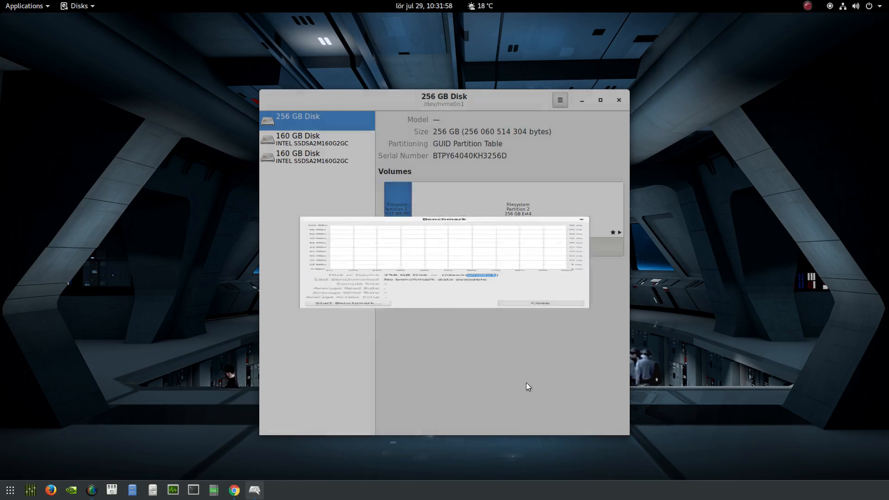
left_click(539, 302)
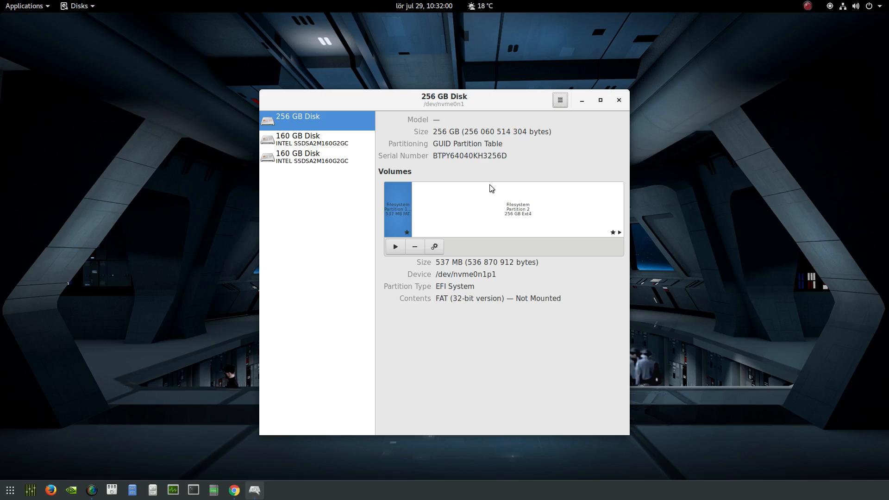
double_click(465, 274)
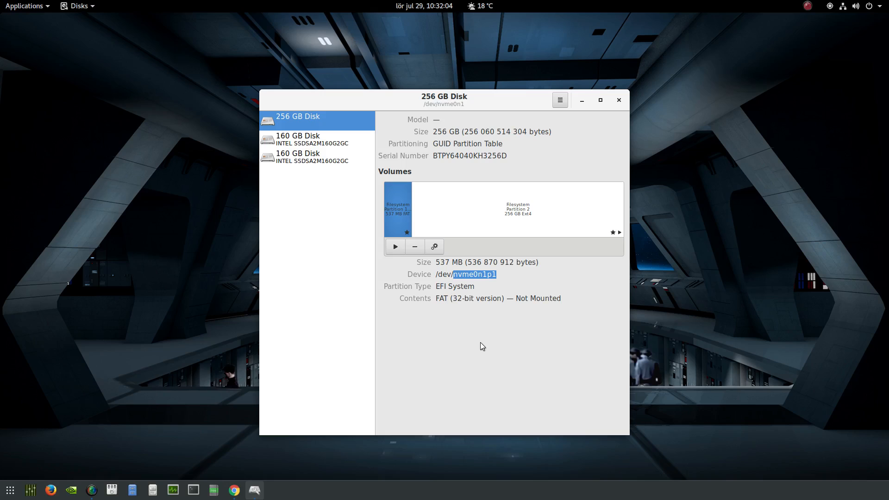
mouse_move(484, 317)
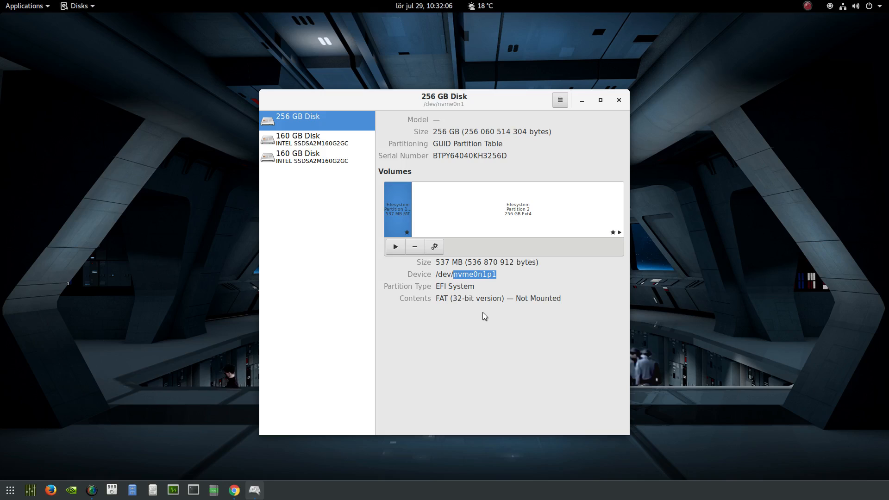
left_click(515, 210)
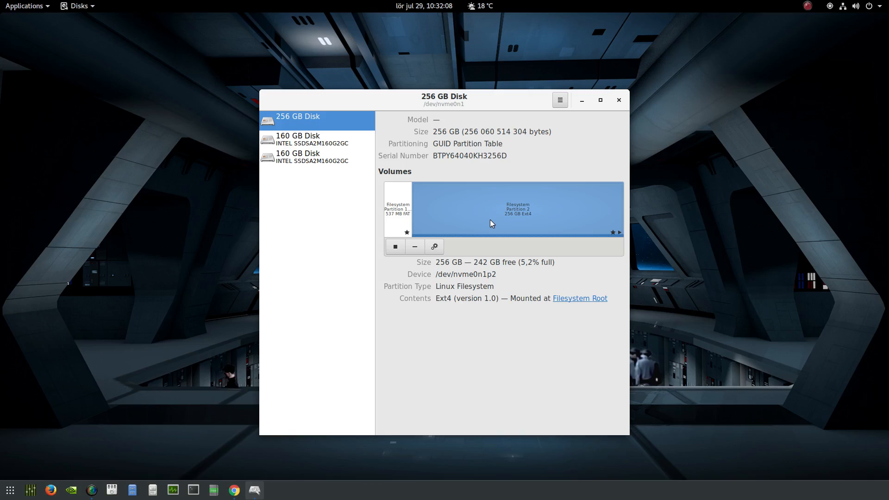
mouse_move(500, 273)
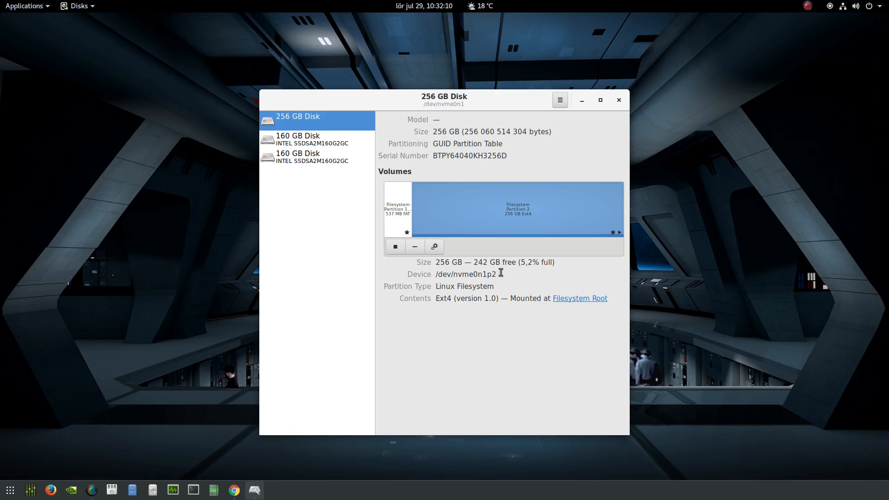
double_click(472, 274)
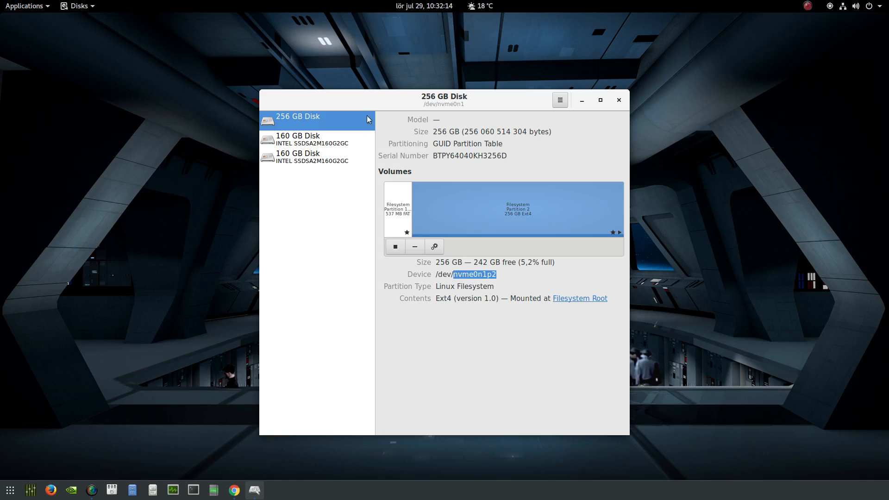
mouse_move(355, 142)
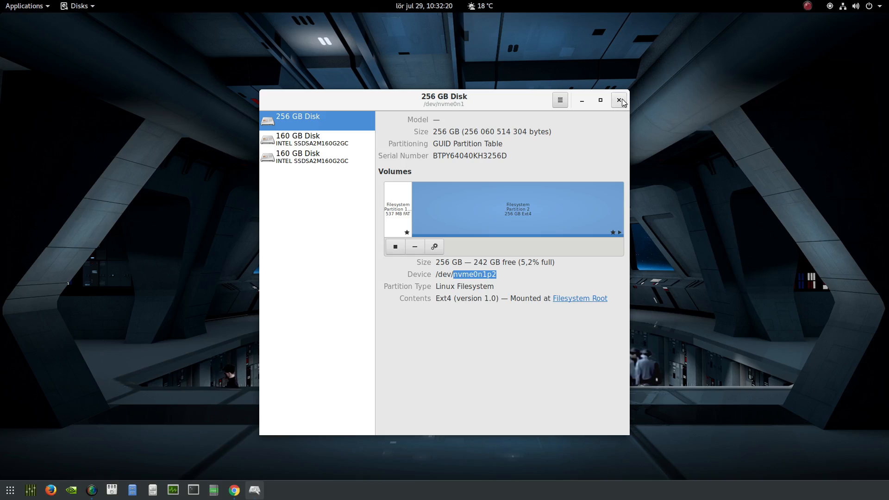
left_click(621, 100)
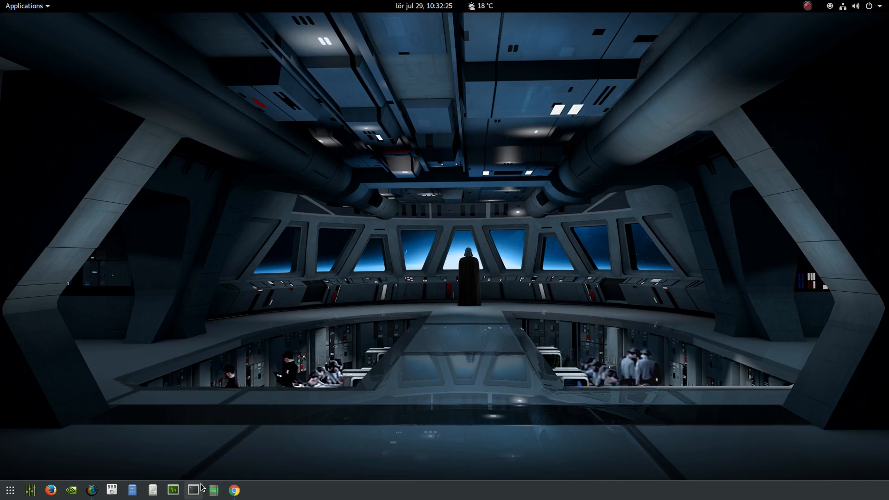
In Terminal, run 'sudo fstrim -a -v' with the password to trim all mounted filesystems
left_click(194, 490)
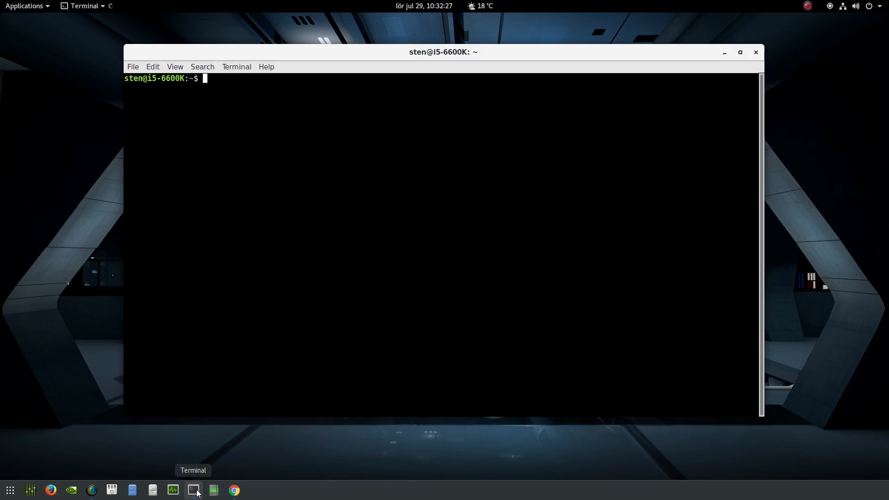
mouse_move(301, 332)
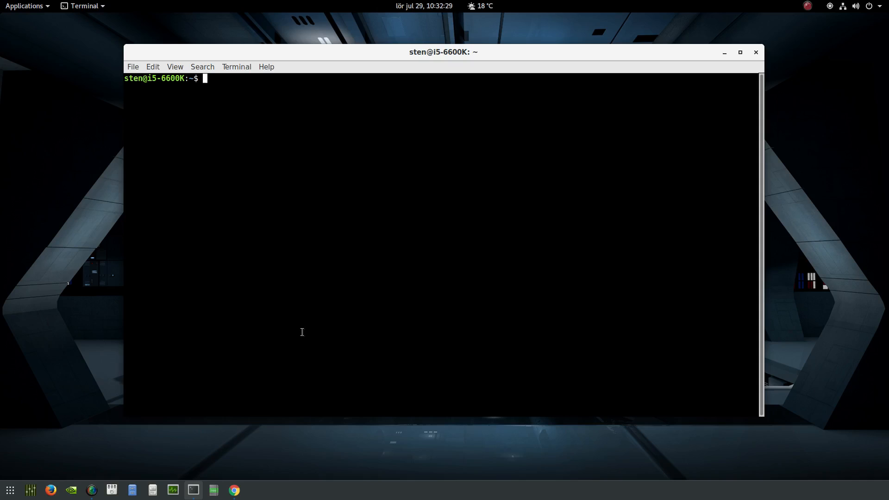
type("sudo")
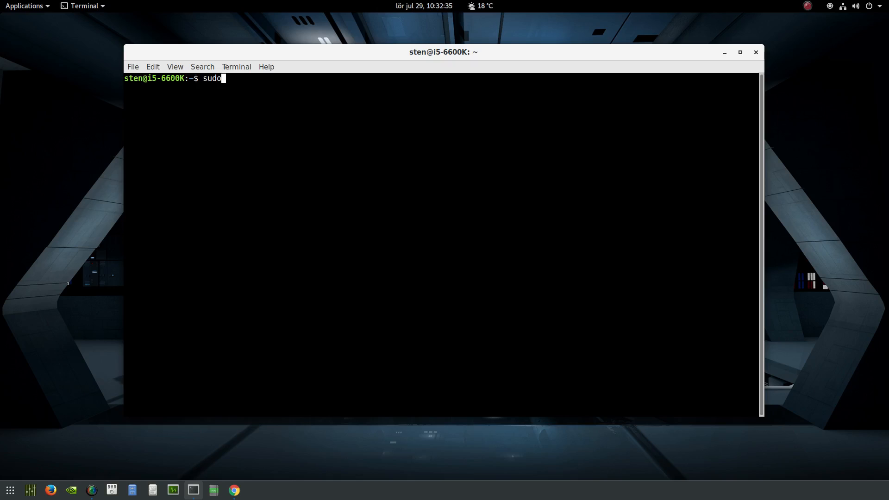
type("fstrim")
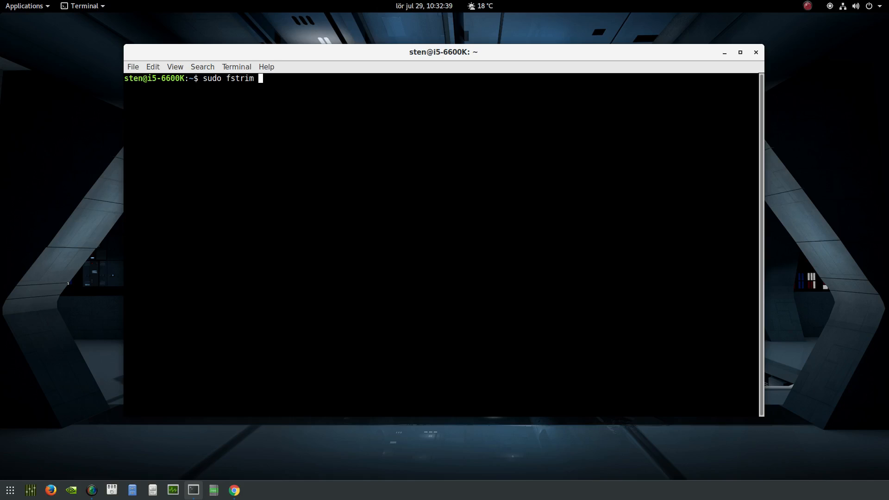
type("-a -v")
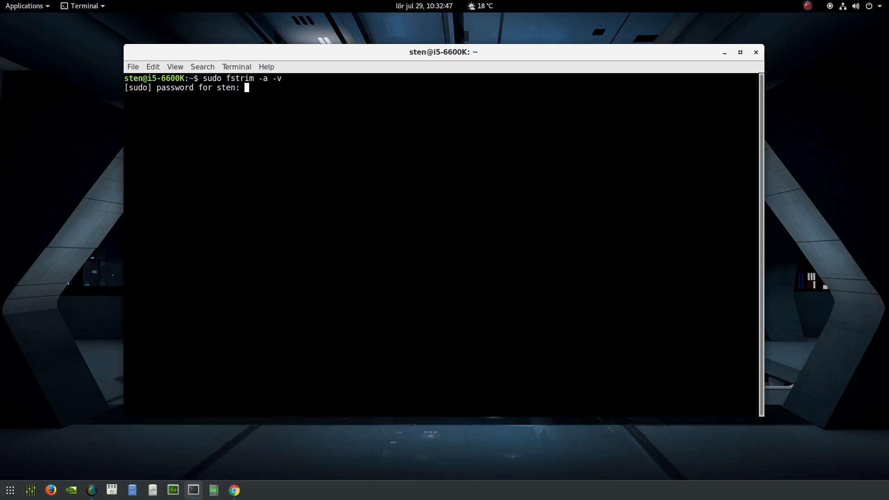
key("Return")
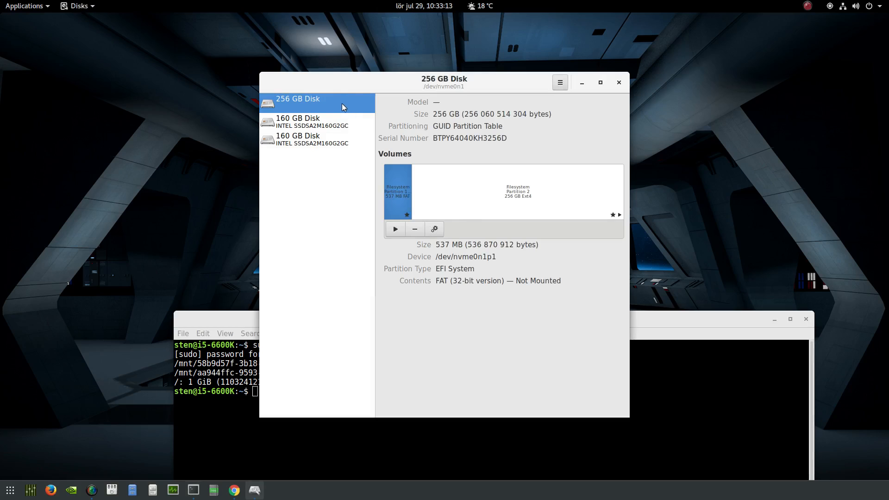
Compare the trimmed mounts with the 160 GB SSD and NVMe partitions in Disks, then close the window
left_click(517, 192)
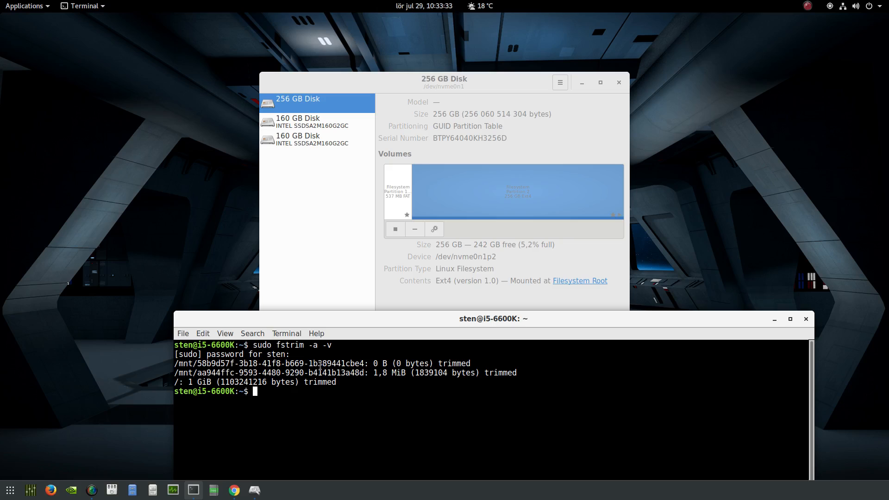
left_click(297, 122)
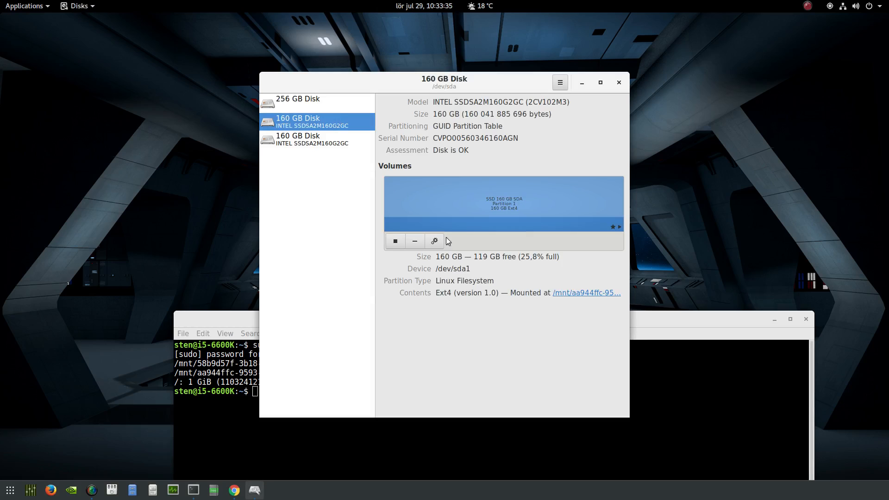
mouse_move(590, 296)
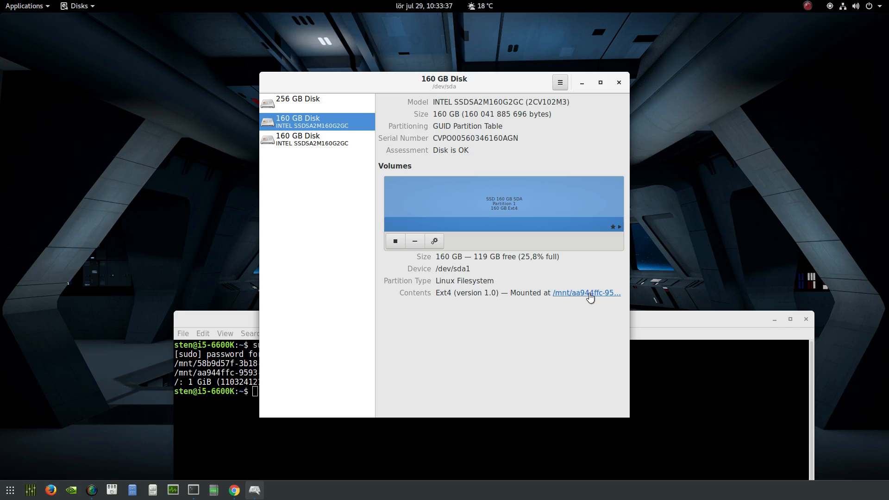
mouse_move(584, 312)
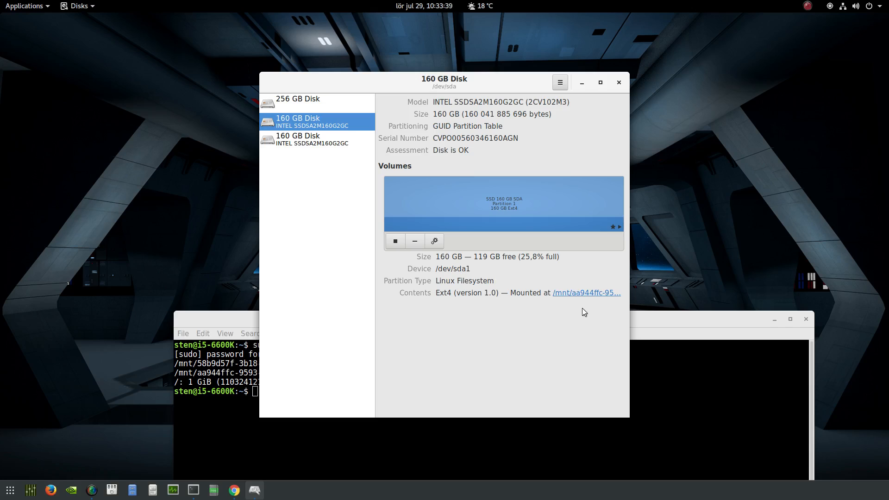
left_click(493, 318)
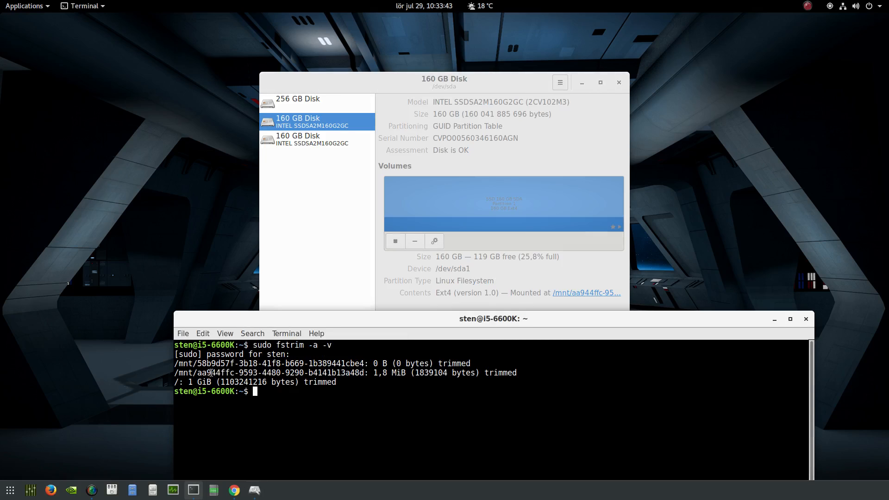
double_click(216, 373)
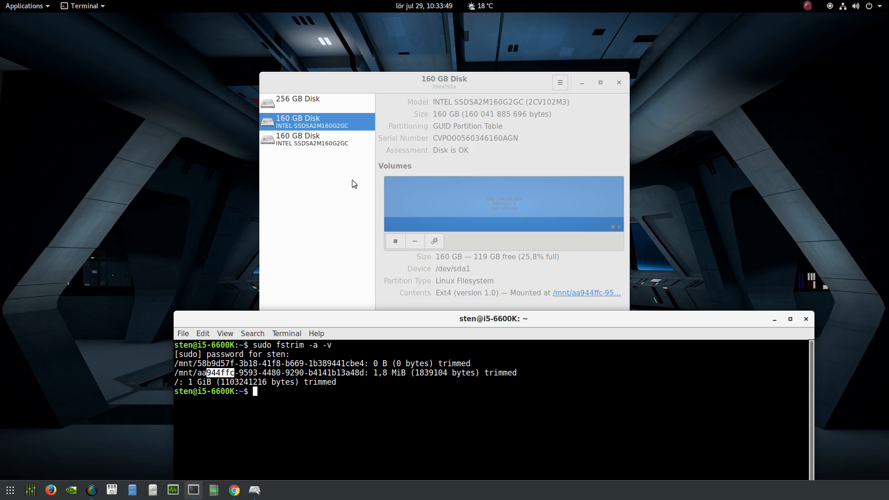
mouse_move(395, 267)
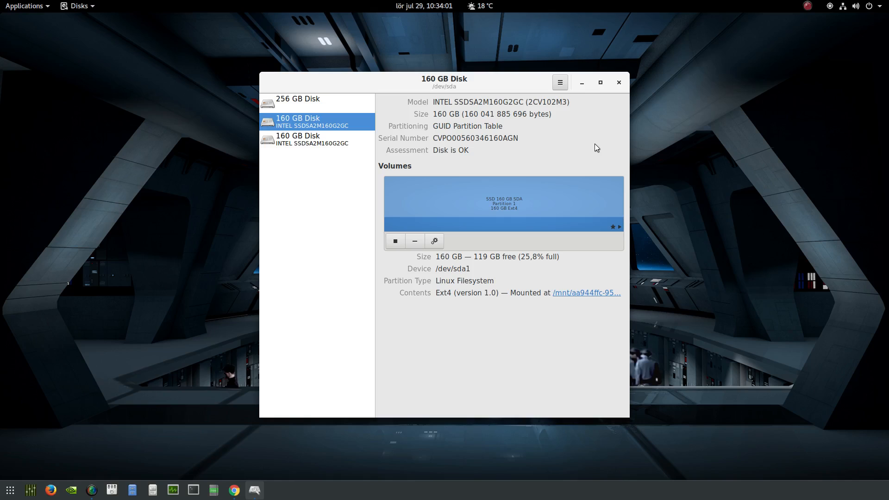
mouse_move(612, 95)
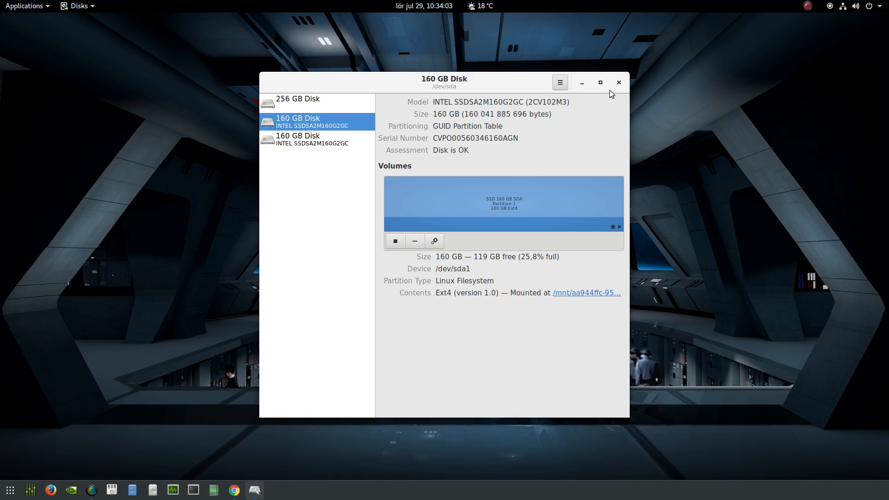
left_click(617, 82)
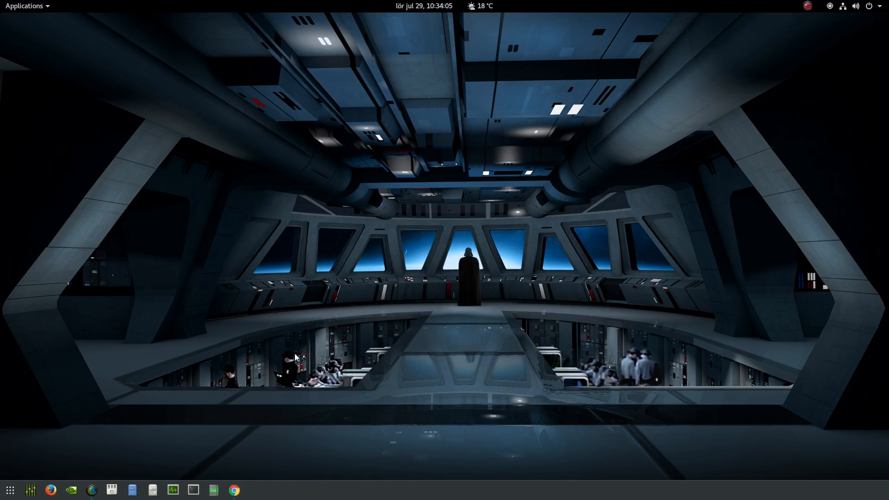
Run lshw in Terminal and review the hardware listing with the Intel NVMe storage controller
left_click(193, 490)
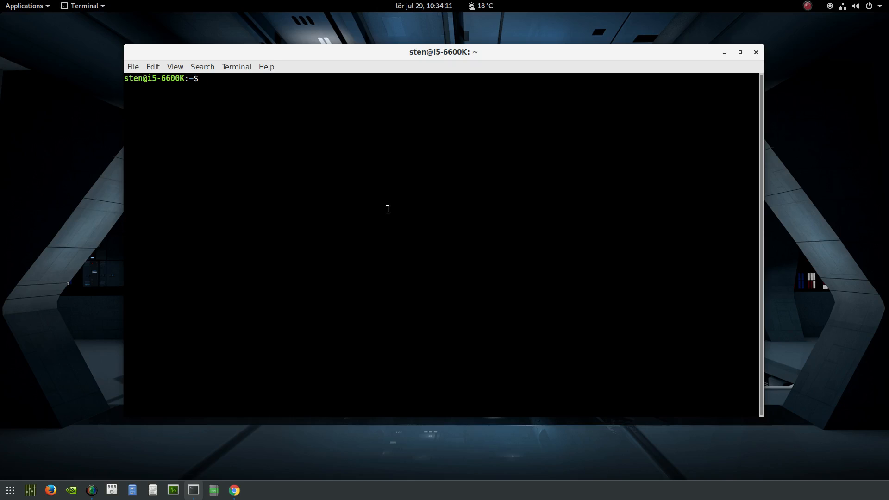
type("l")
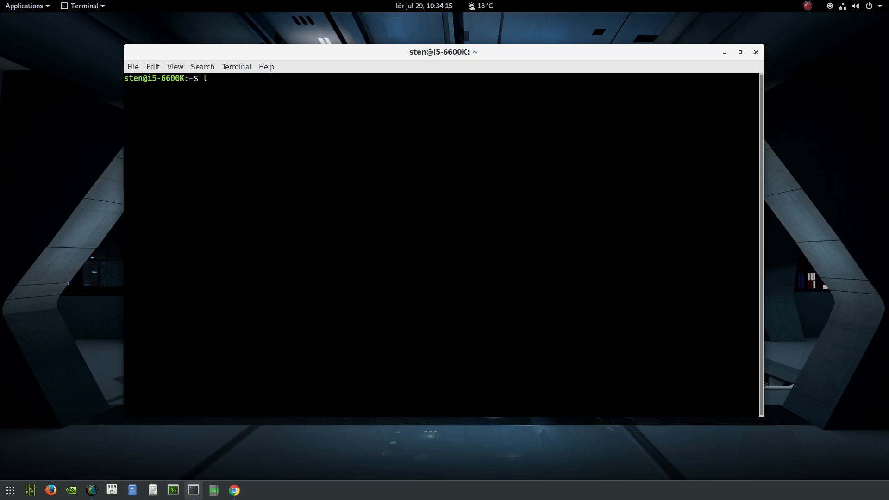
type("sh")
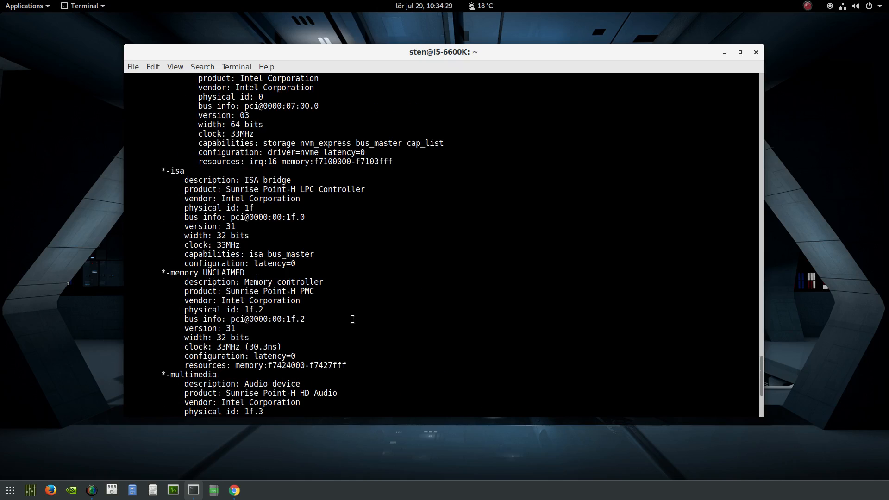
scroll("up", 3)
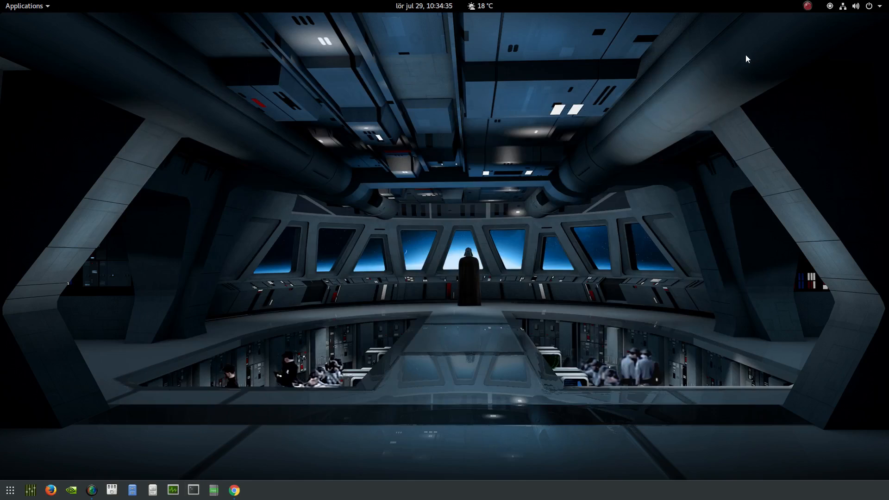
mouse_move(238, 417)
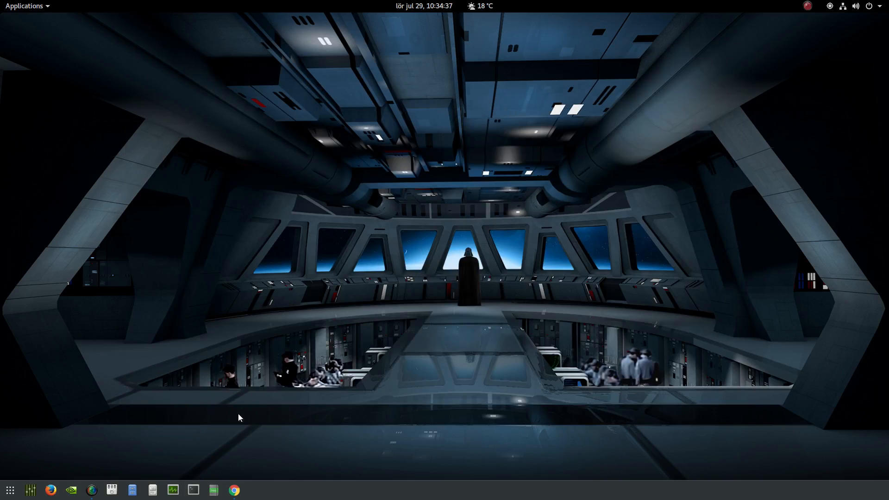
Review the Intel SSD 600P Series 256GB specifications page in Chrome, then minimize it
left_click(233, 490)
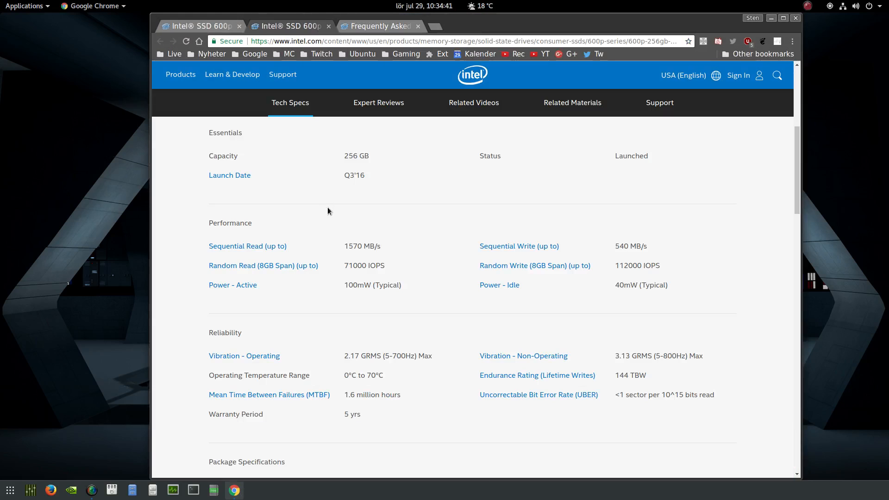
scroll("up", 3)
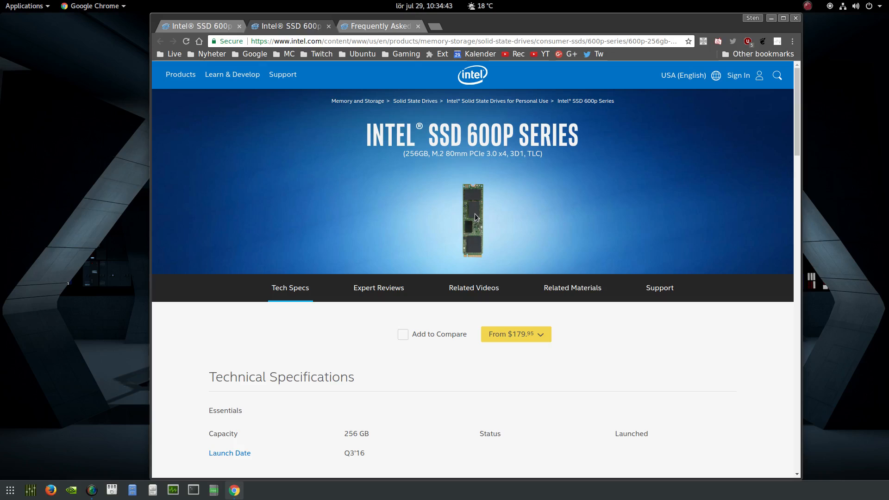
mouse_move(478, 251)
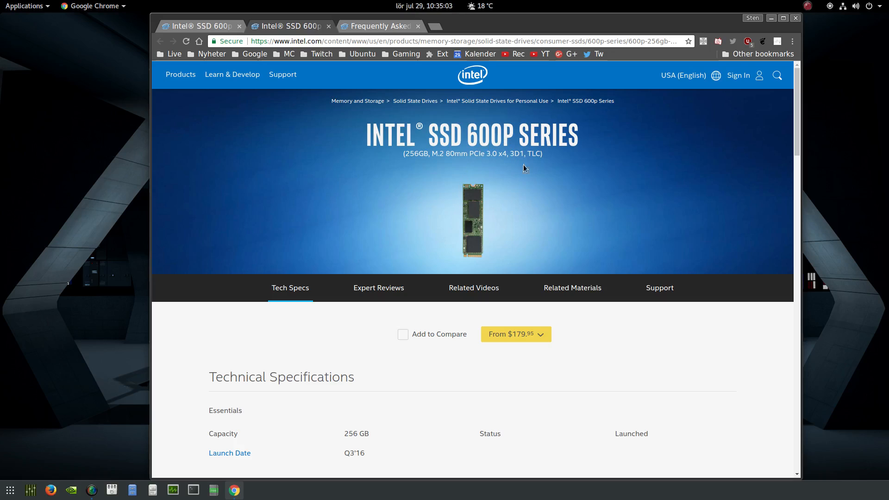
mouse_move(528, 165)
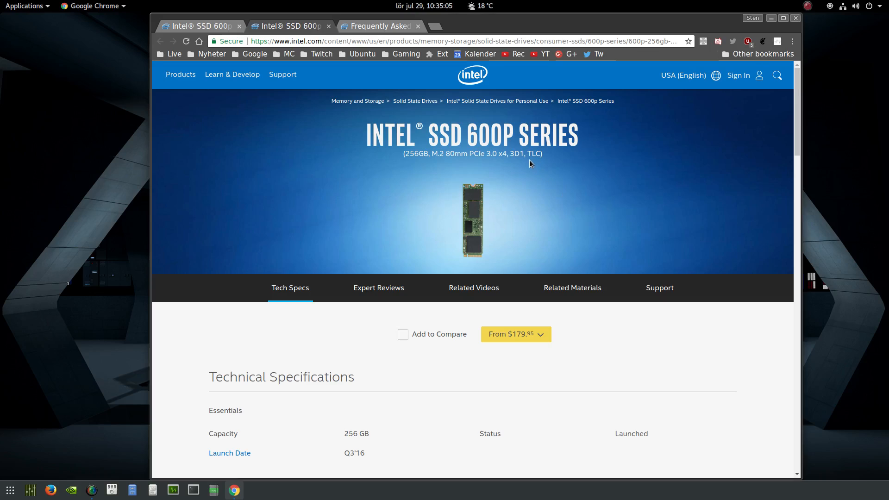
mouse_move(528, 193)
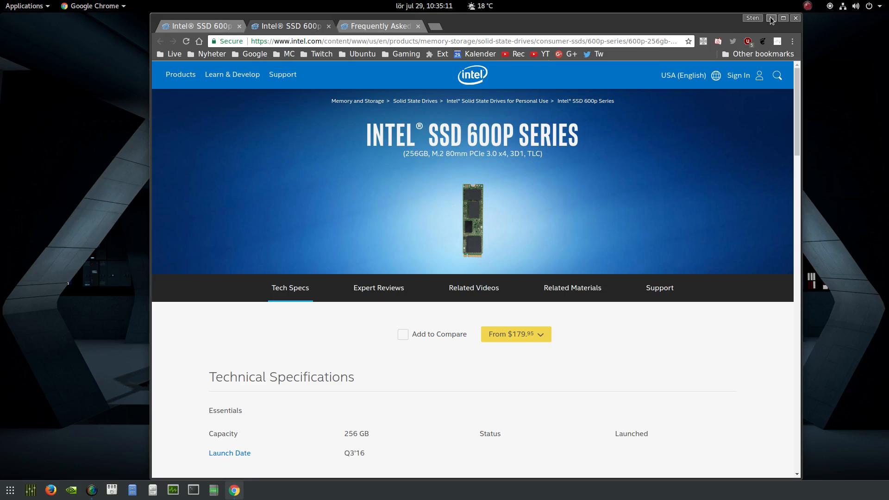
left_click(771, 17)
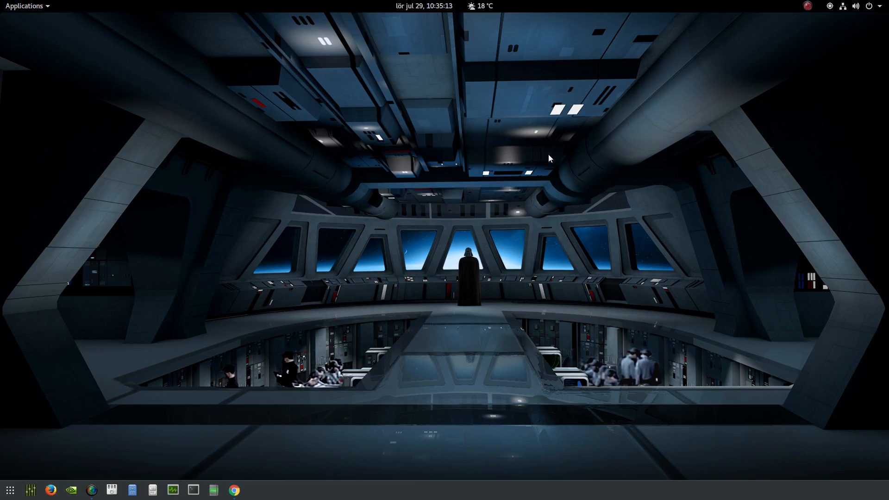